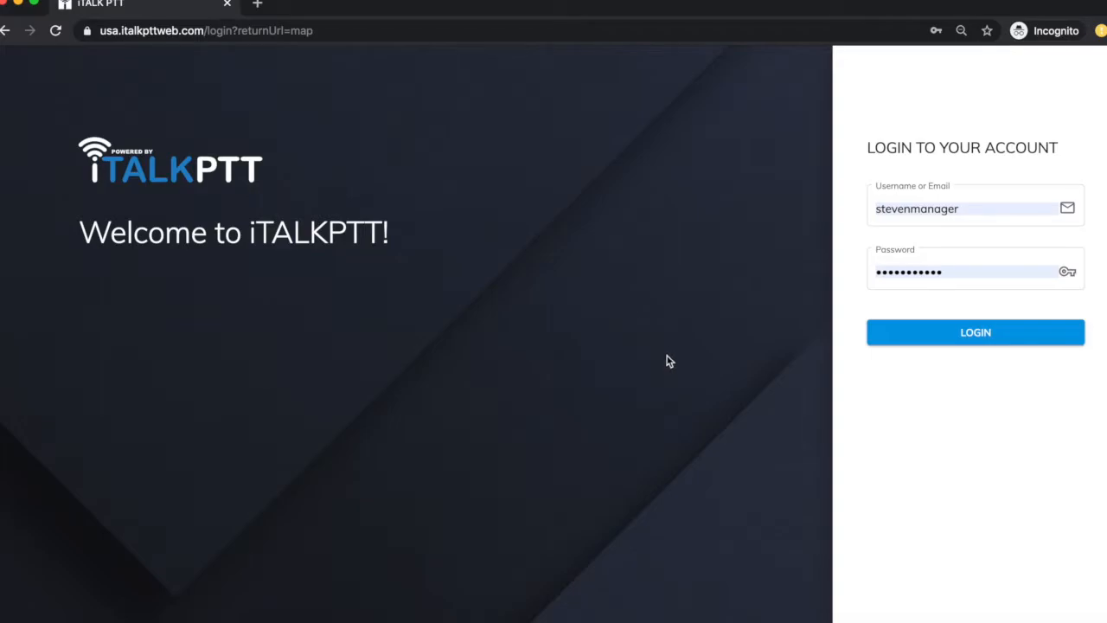
- Log in to the manager account using the saved credentials
click(975, 332)
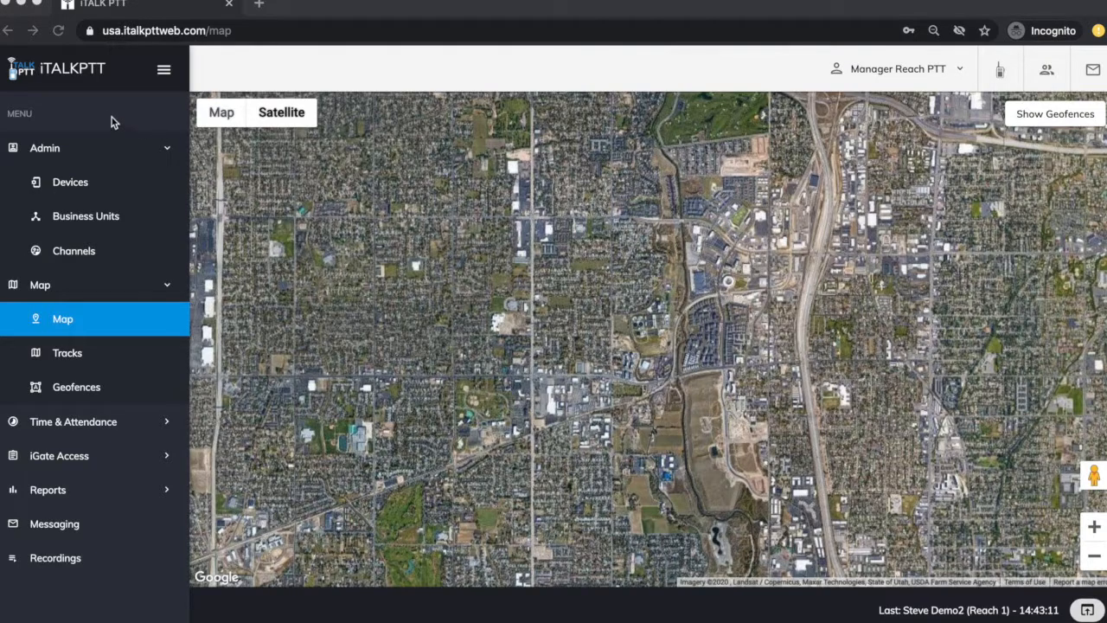
mouse_move(81, 372)
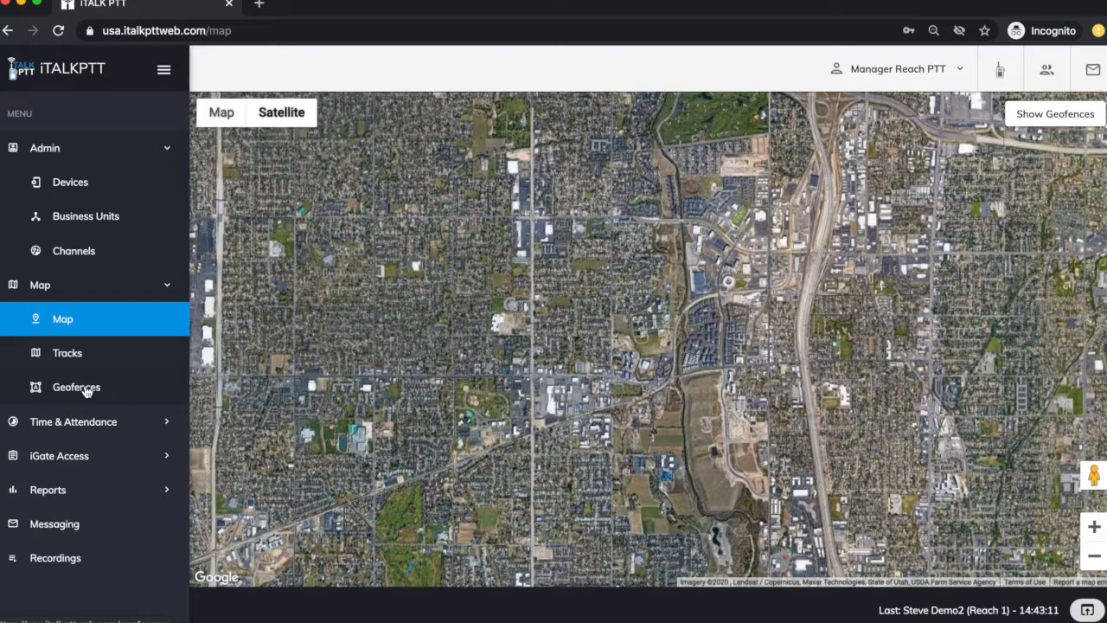
- Open the Geofences page under Map in the left menu
click(76, 386)
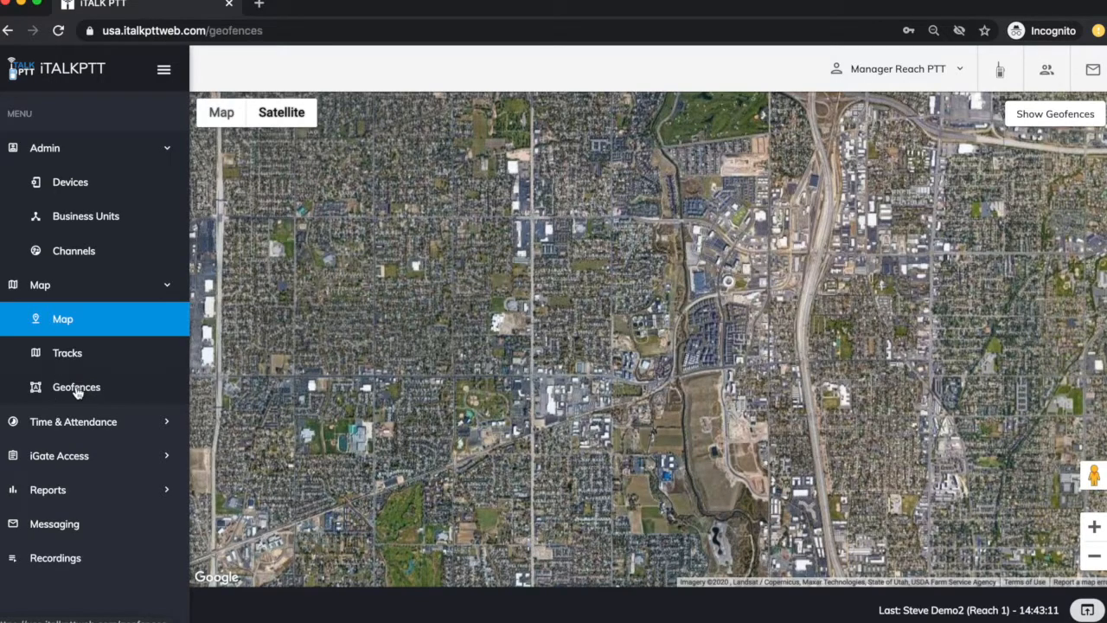
click(77, 386)
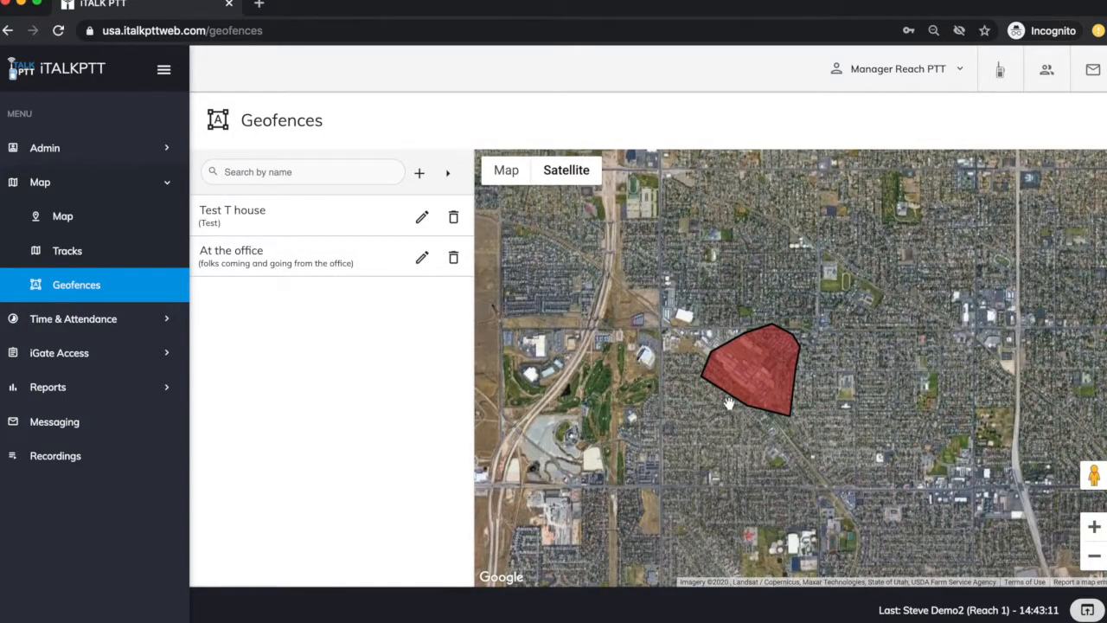
mouse_move(514, 352)
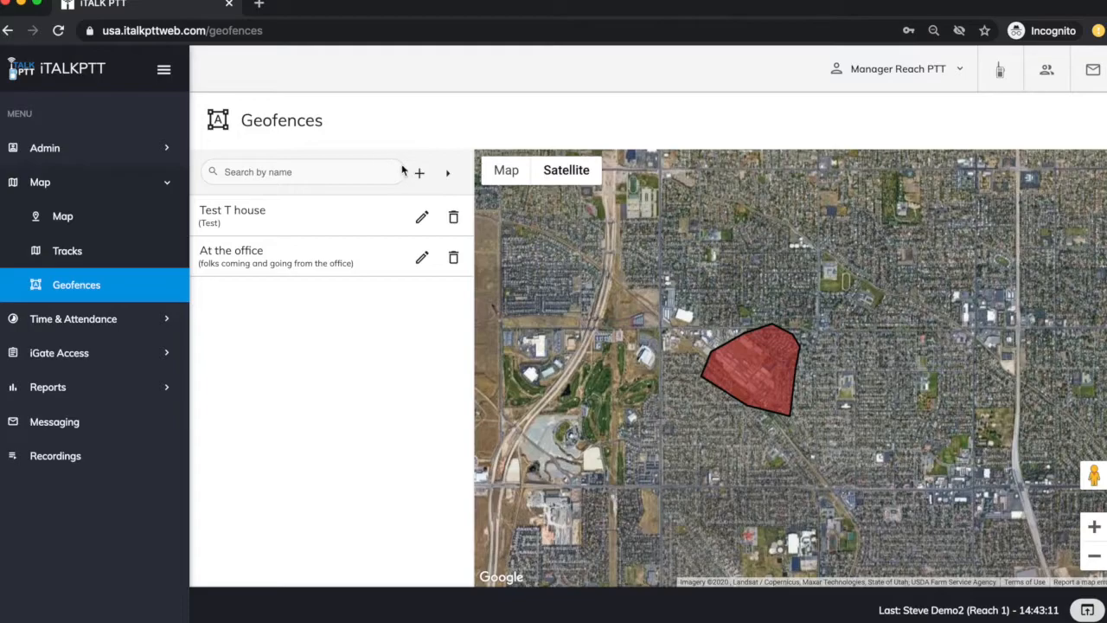
- Start a new geofence and centre the map on 4910 South Warehouse
click(419, 172)
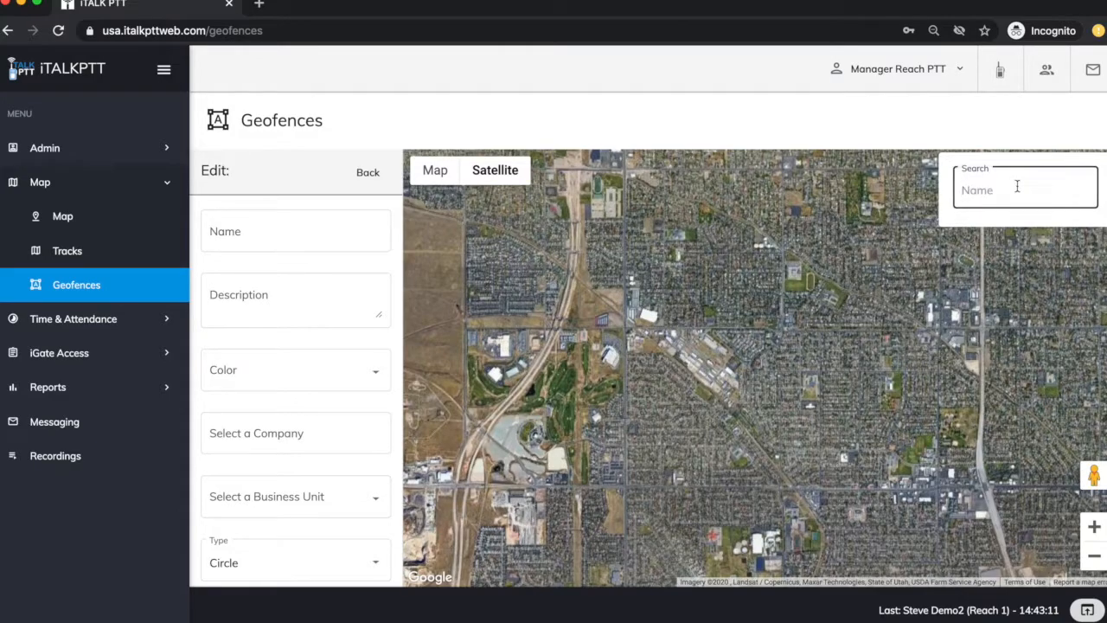
text(4910)
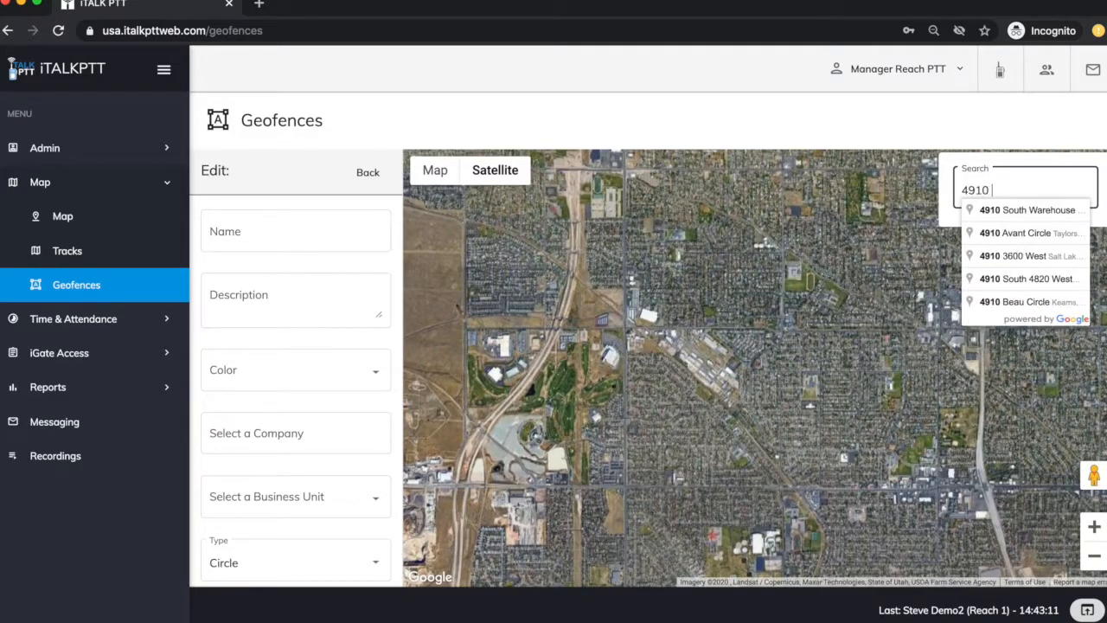
click(1029, 210)
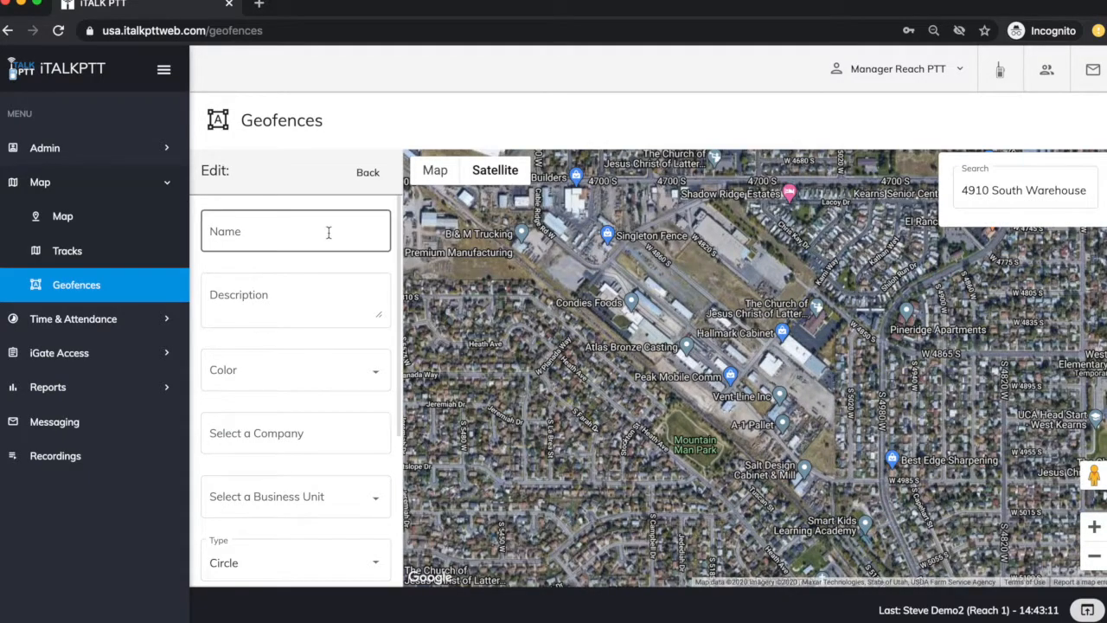
- Name the geofence Warehouse and describe it as 'Arriving at the warehouse'
text(W)
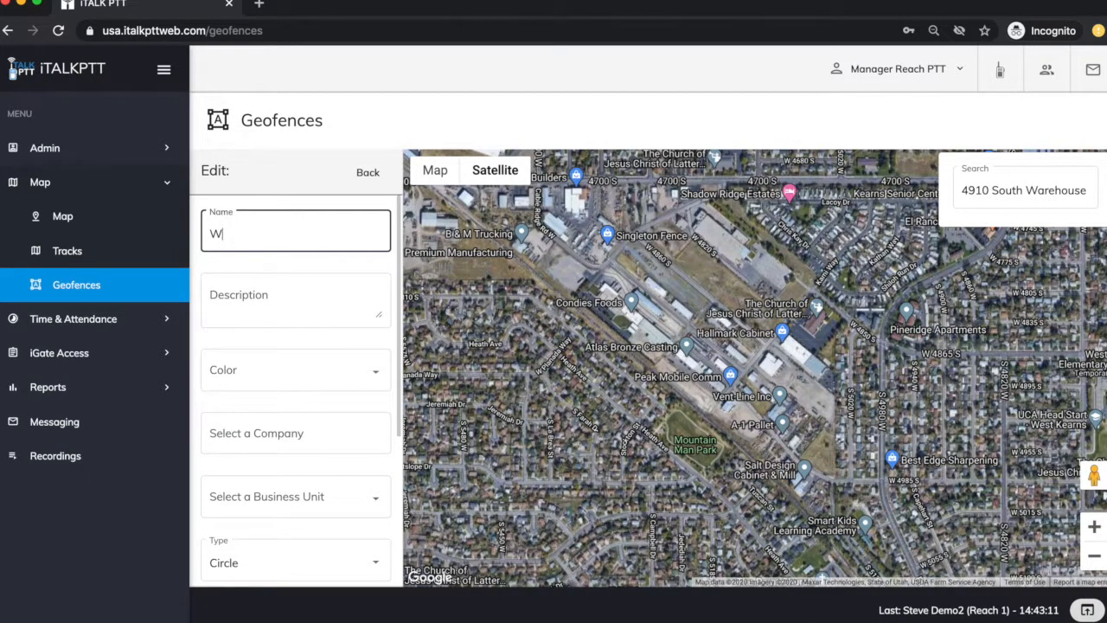
text(arehouse)
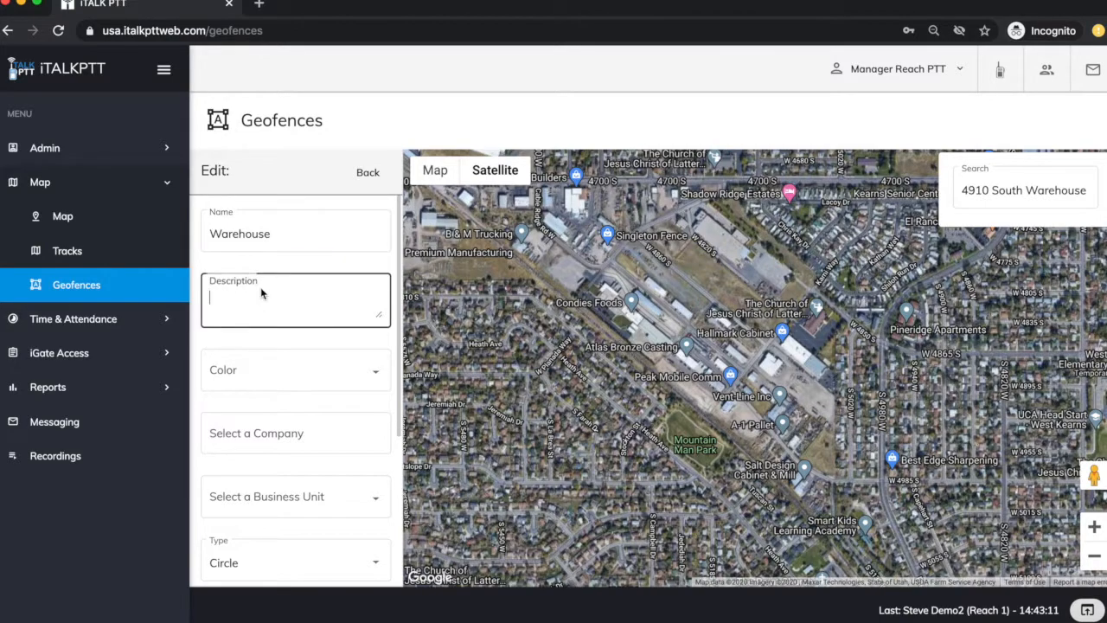
text(Arriving at the w)
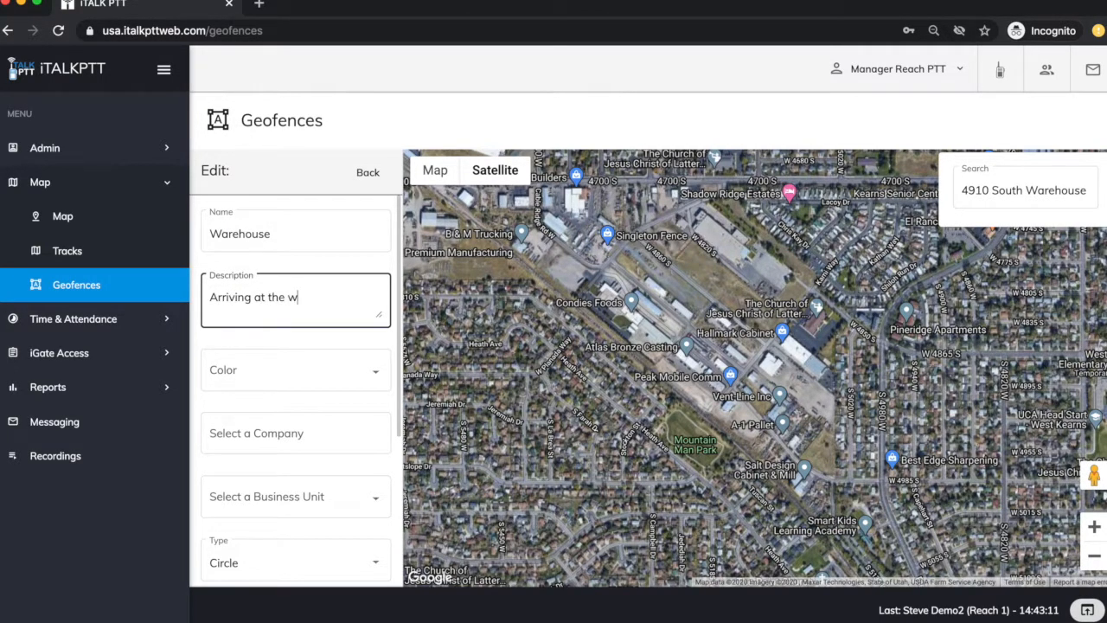
text(arehouse)
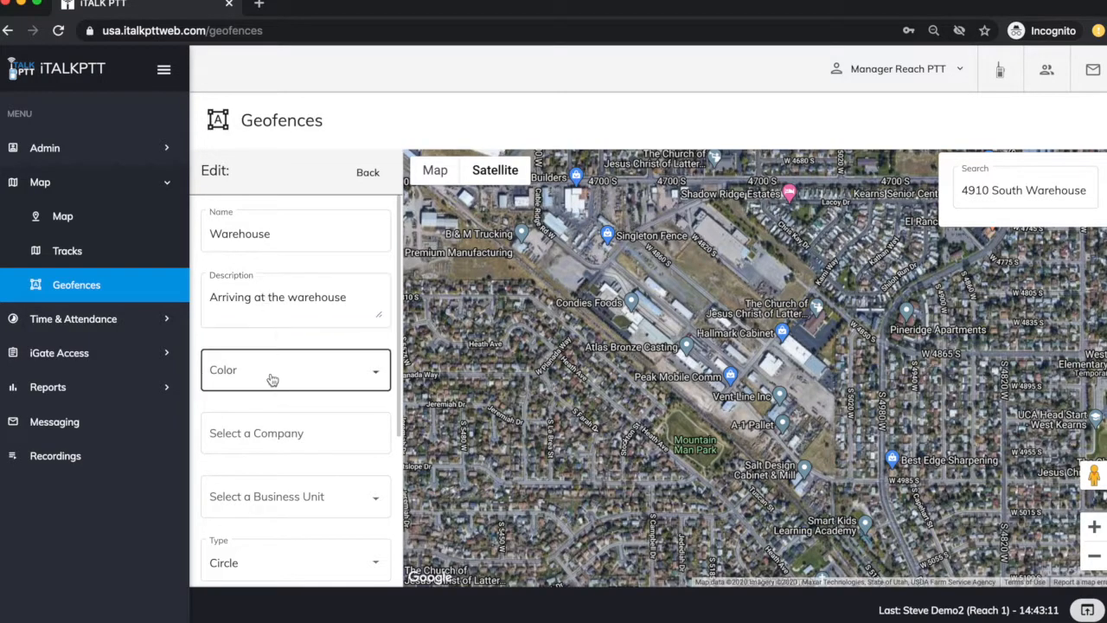
- Set colour Gold, company Reach PTT, and alert type Entry
click(295, 369)
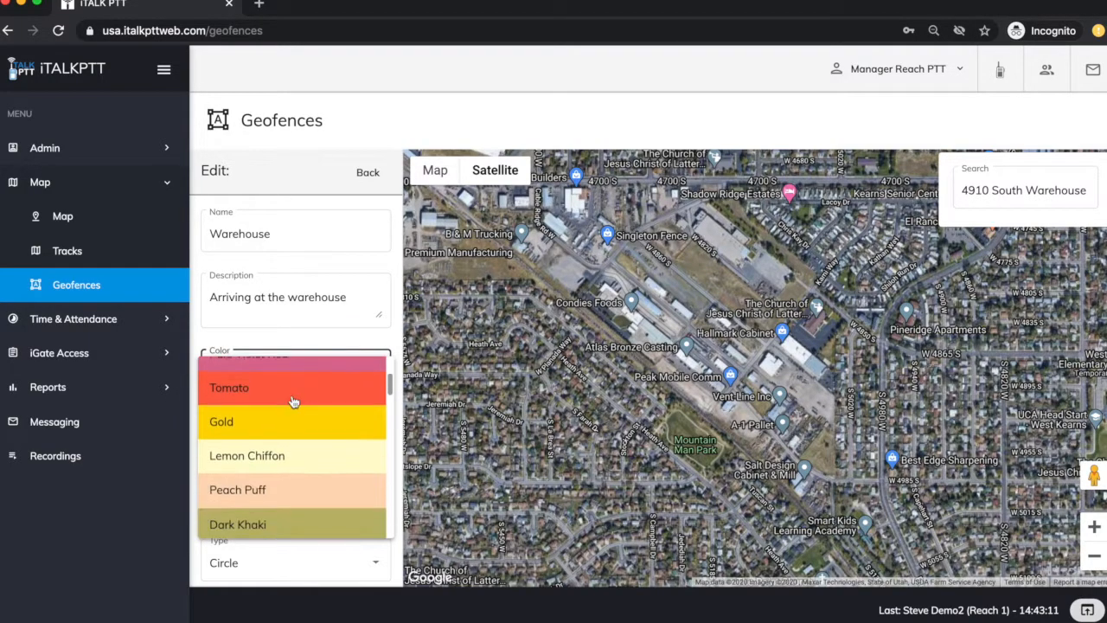
click(222, 422)
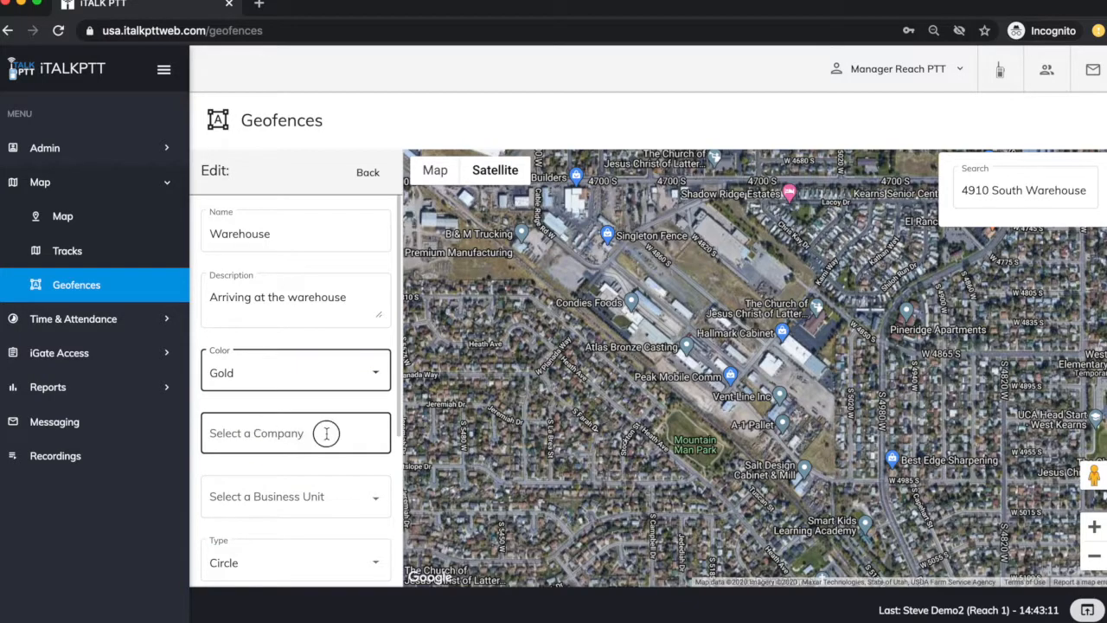
text(Reach PTT)
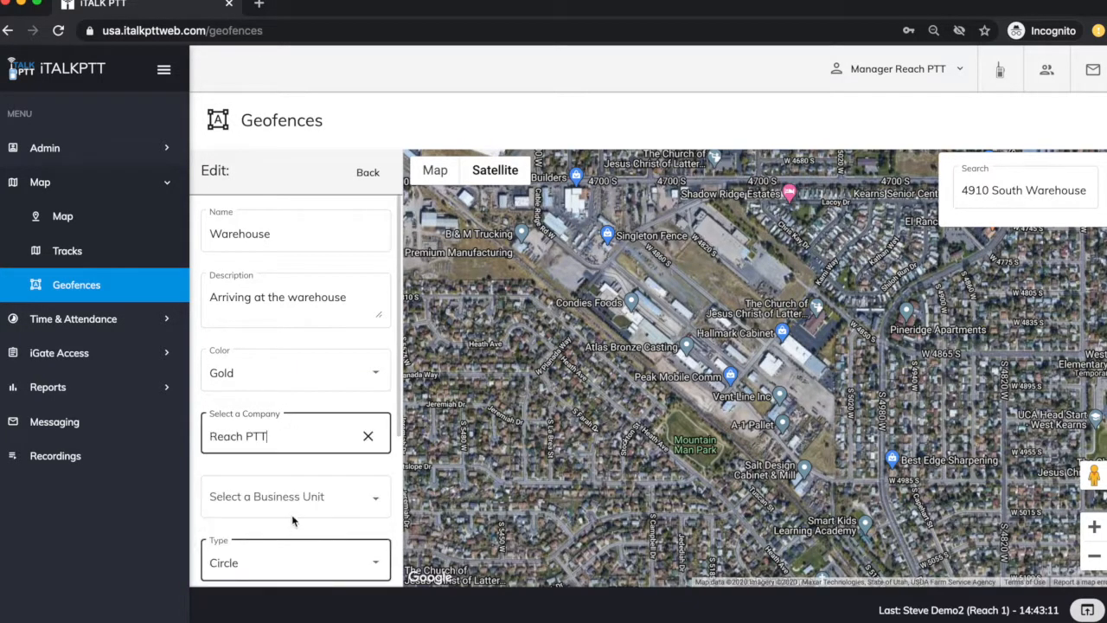
scroll(down, 3)
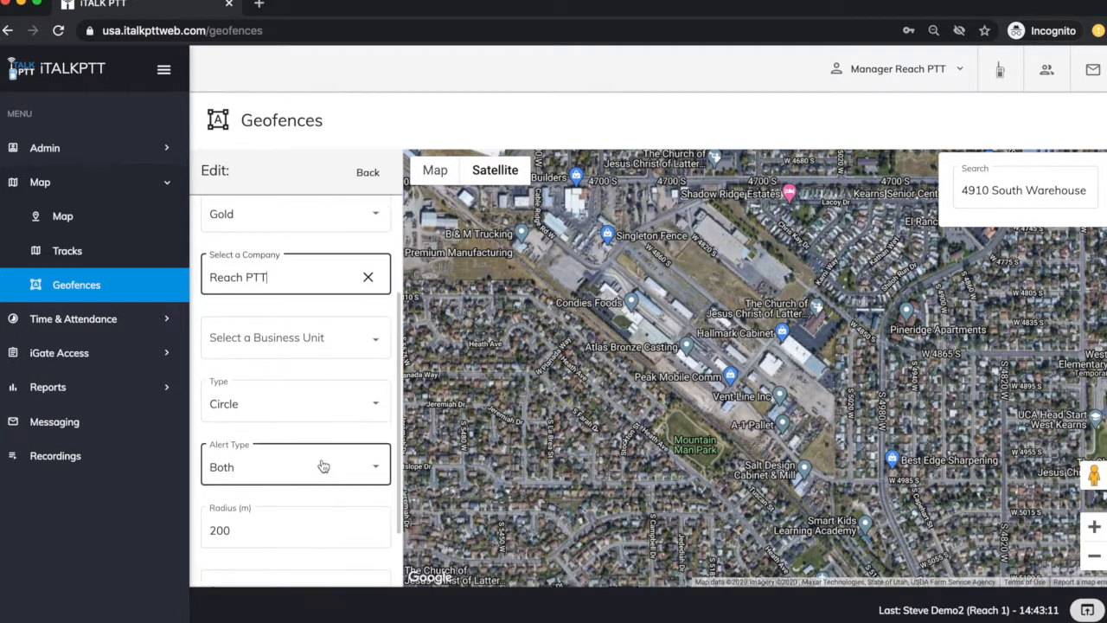
scroll(down, 3)
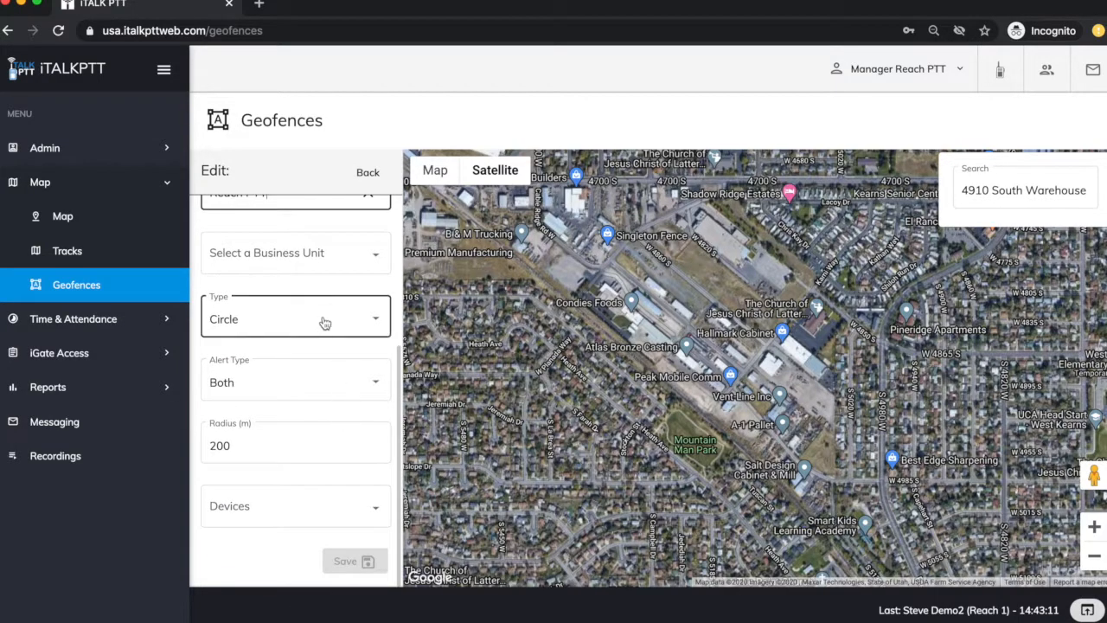
mouse_move(295, 330)
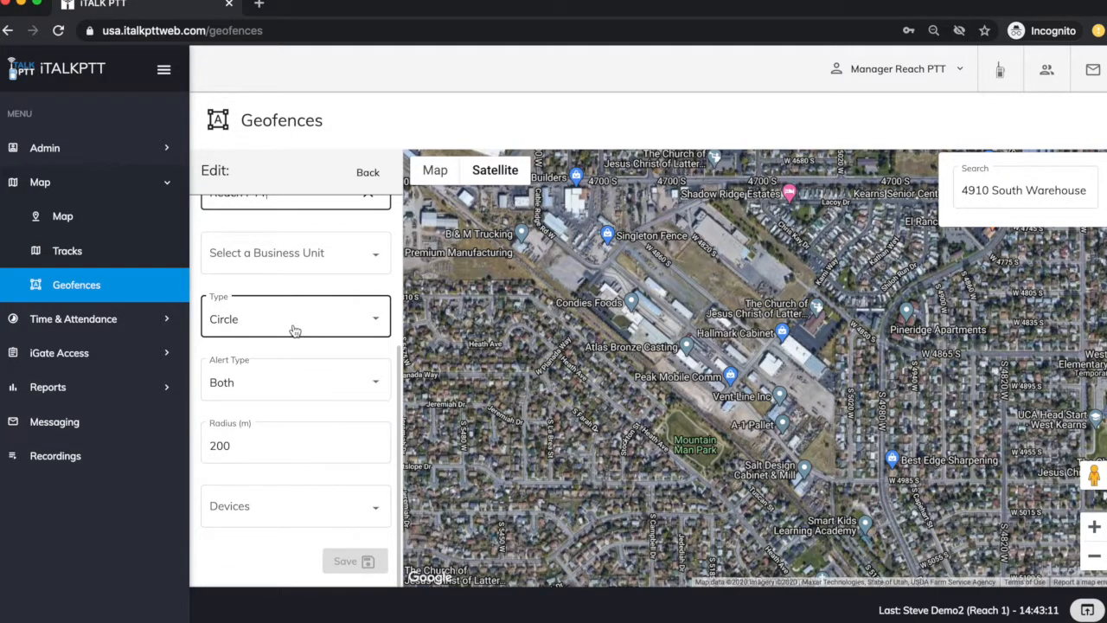
mouse_move(296, 394)
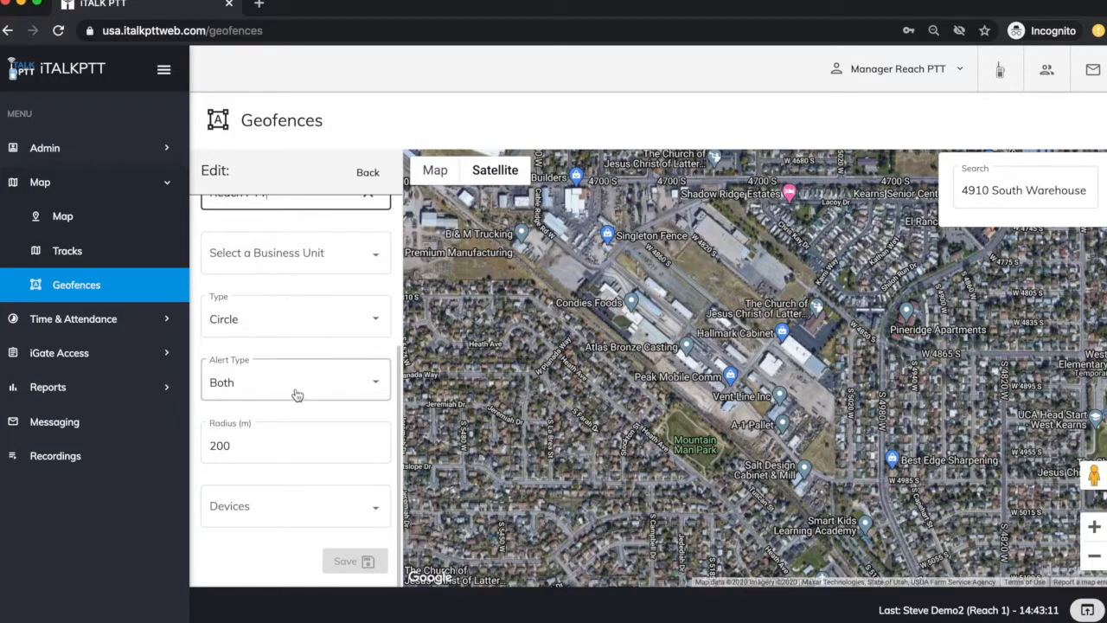
click(295, 382)
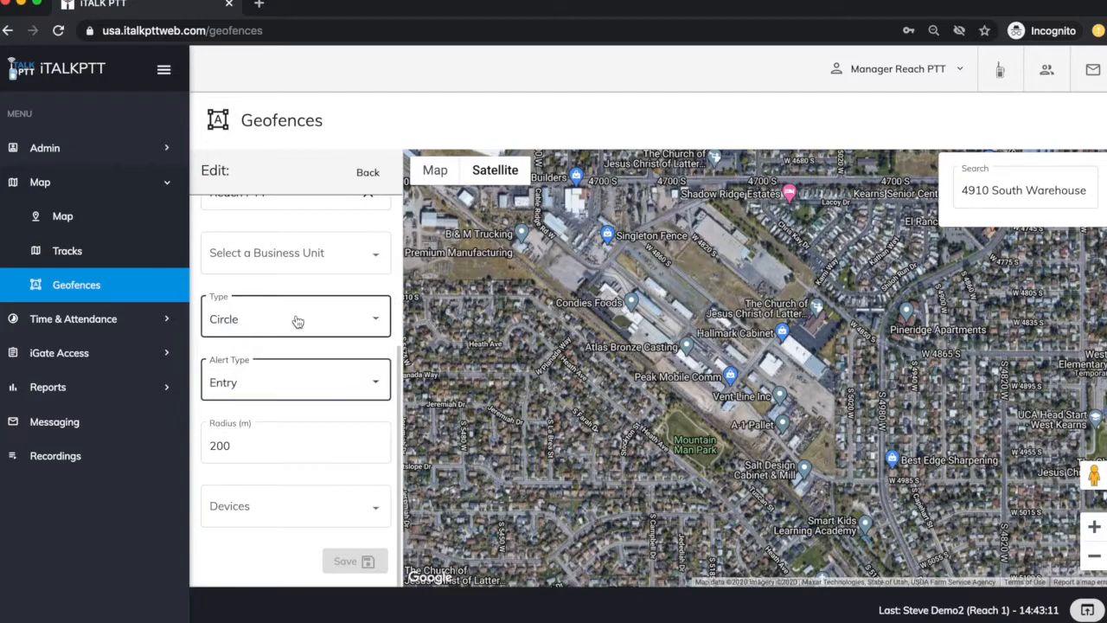
- Edit the Radius (m) field to replace the 200 m value with 800
click(294, 444)
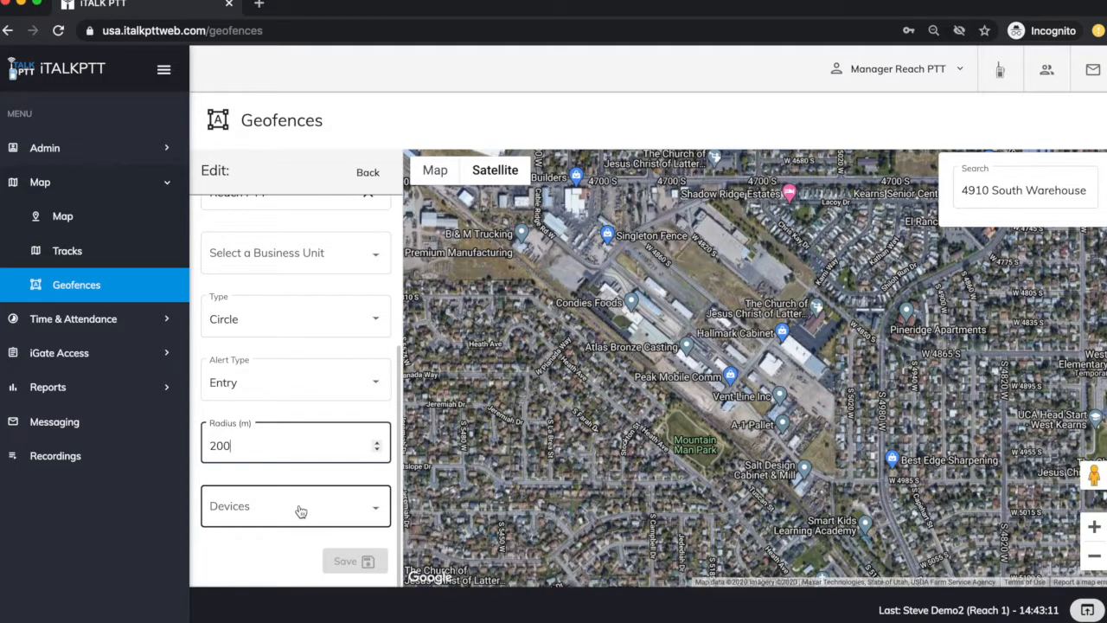
mouse_move(620, 380)
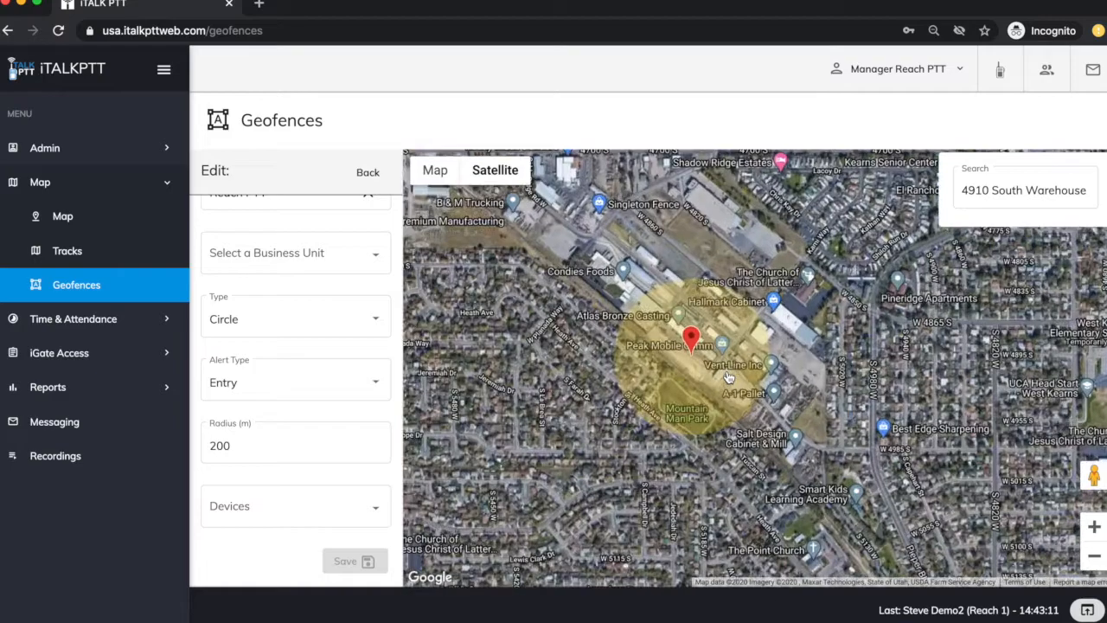
click(295, 445)
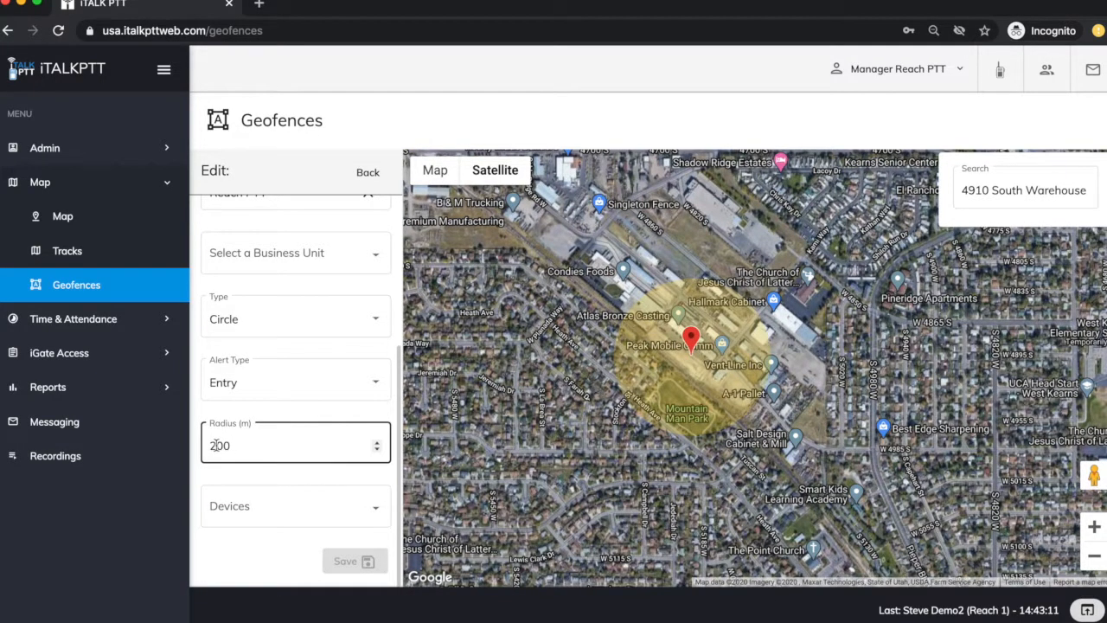
text(4000)
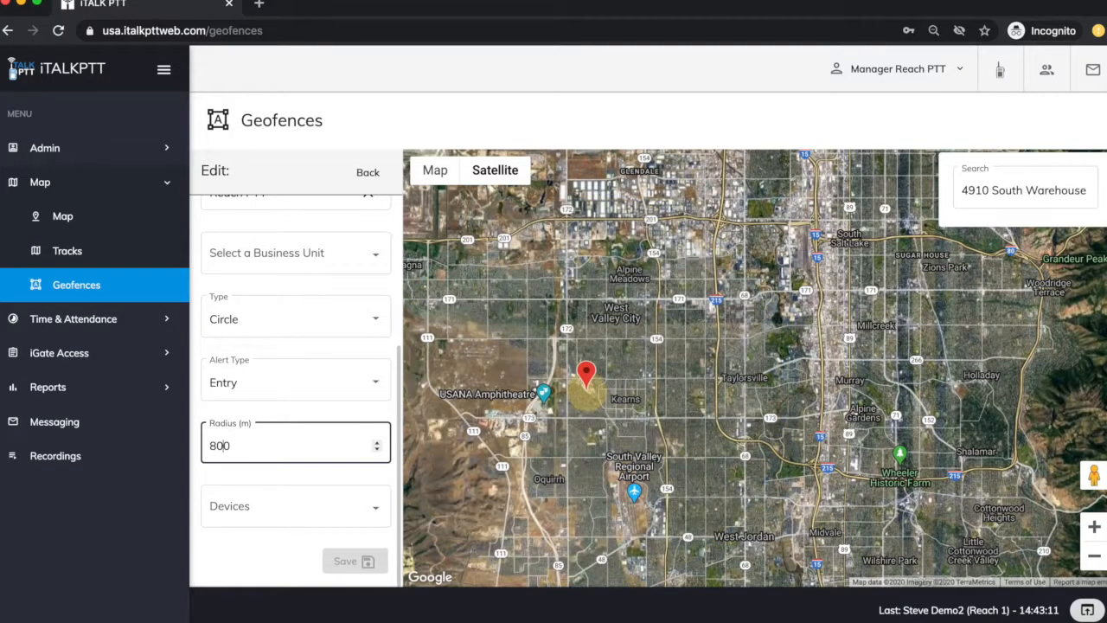
- Tick a device in the Devices list and try saving the Warehouse geofence
click(295, 506)
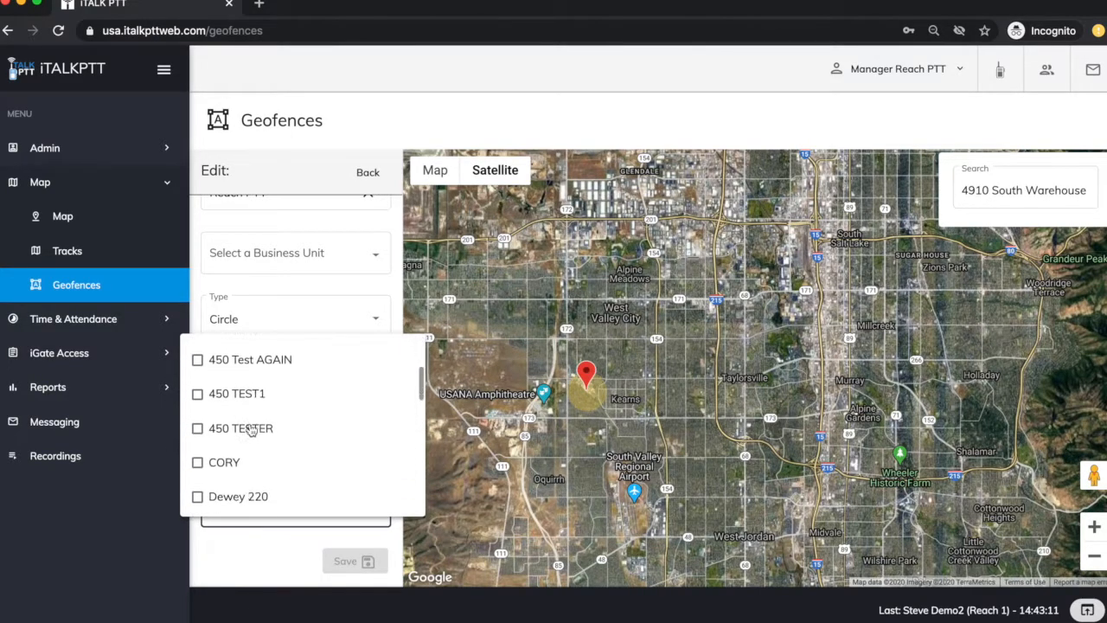
click(197, 451)
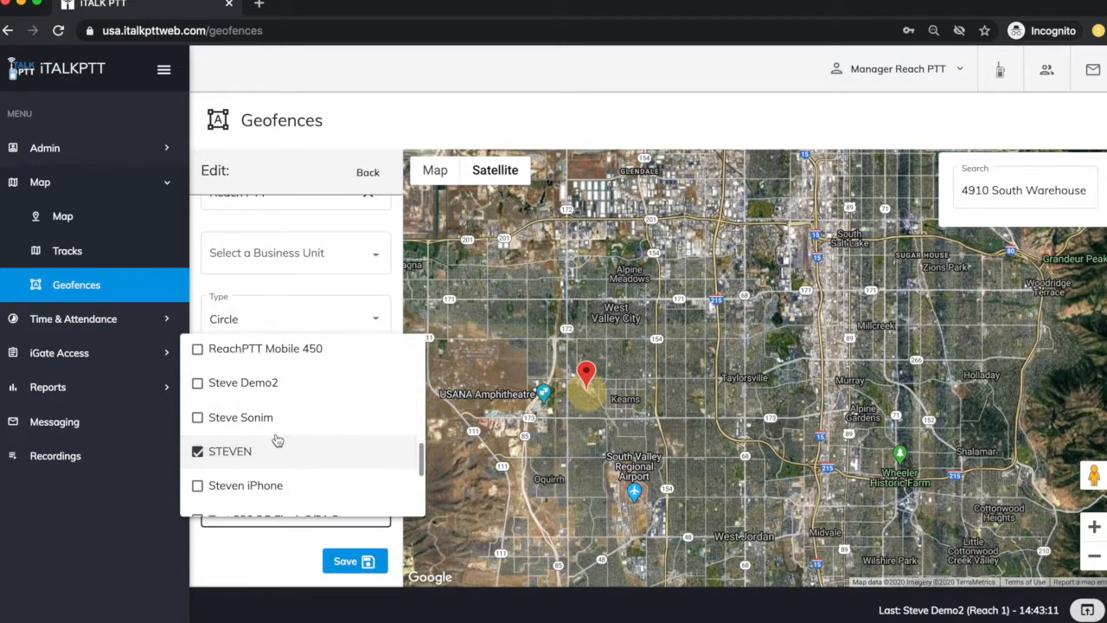
scroll(down, 3)
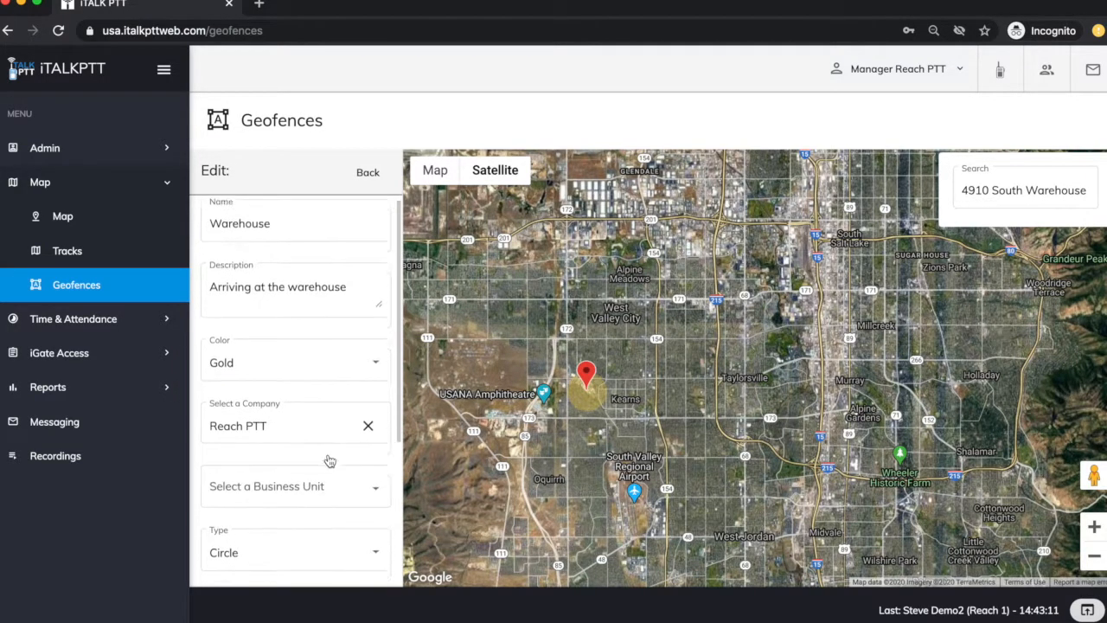
scroll(down, 3)
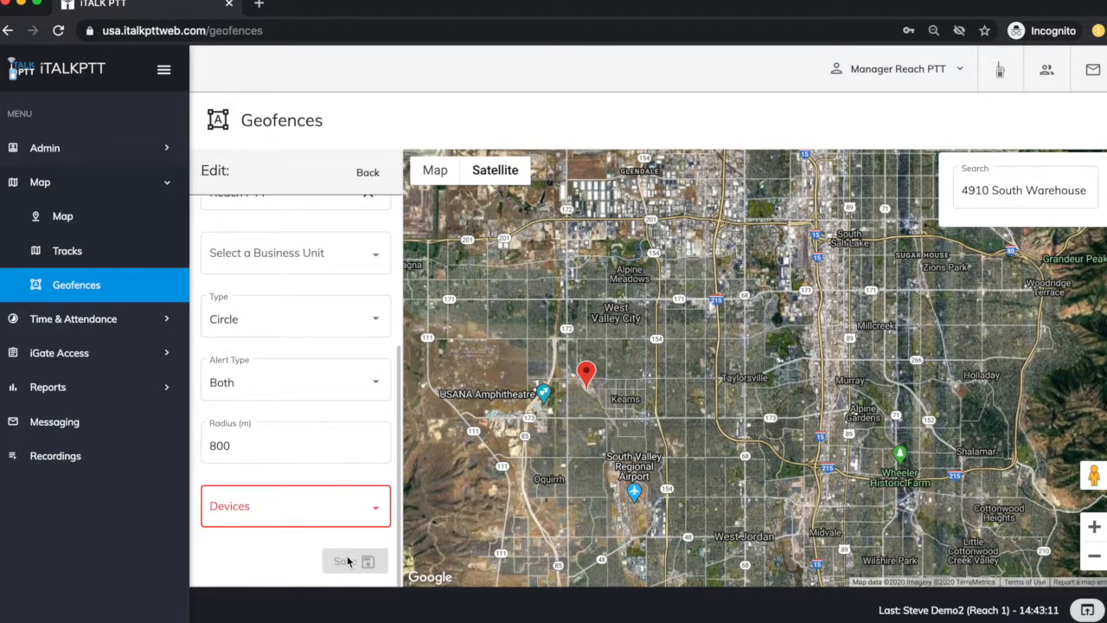
click(368, 172)
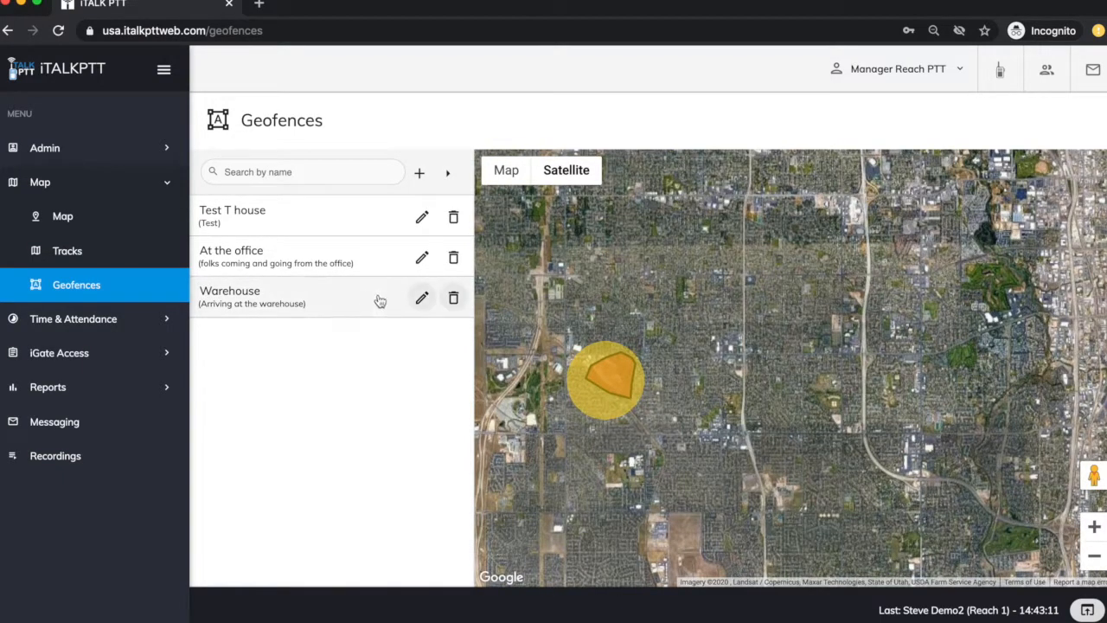
mouse_move(317, 280)
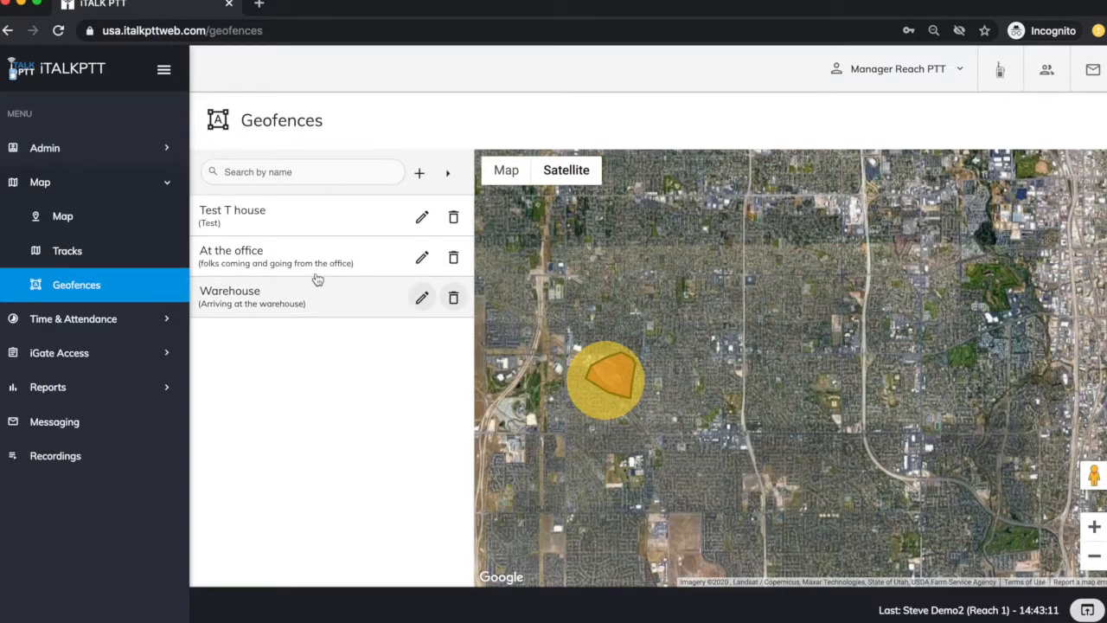
mouse_move(422, 299)
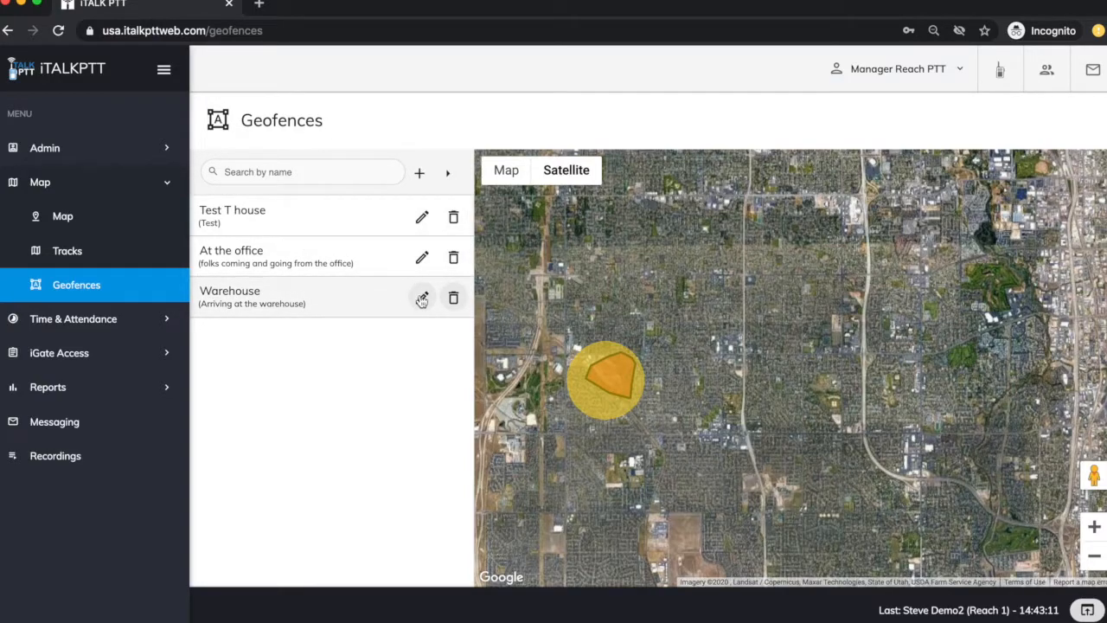
- Open the Warehouse geofence for editing and scroll to its Type setting
click(422, 298)
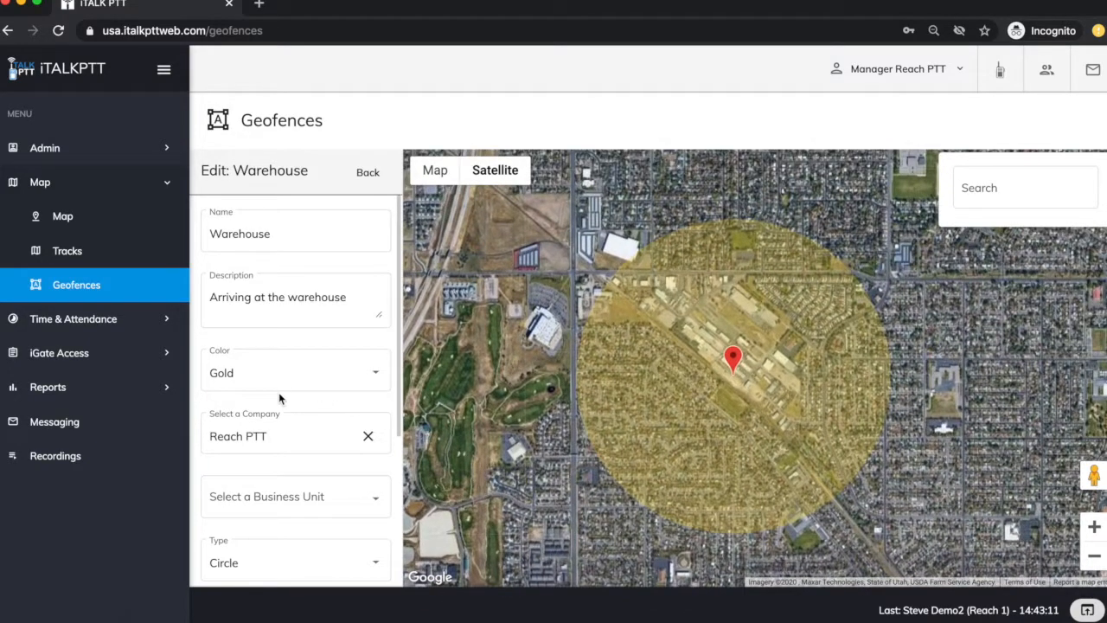
scroll(down, 3)
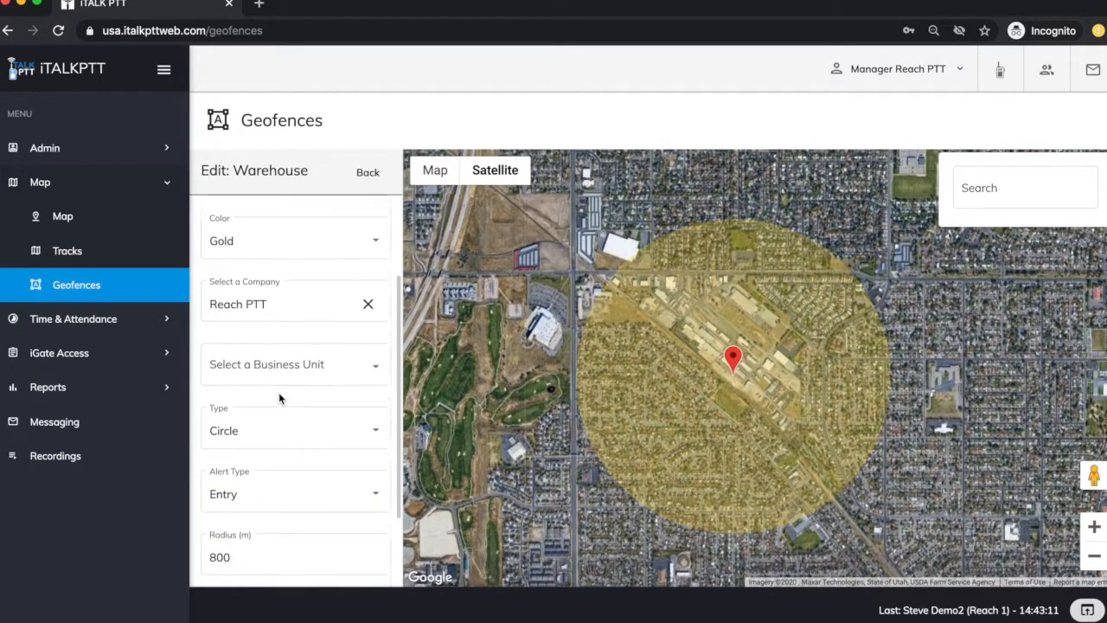
scroll(down, 3)
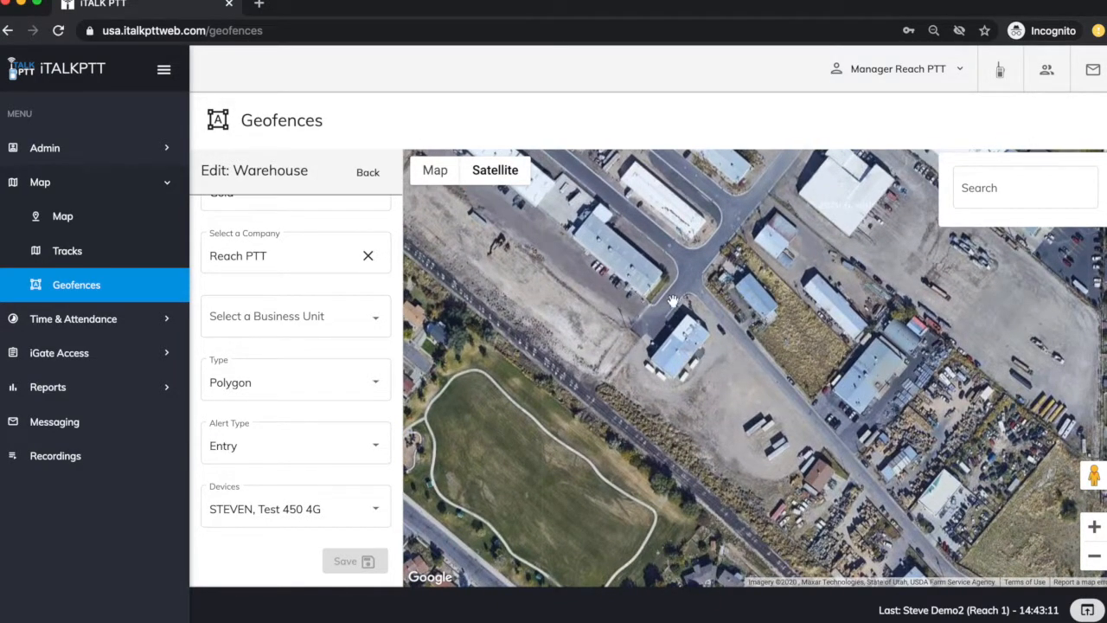
- Place and drag polygon vertices into an L shape around the warehouse lot
click(686, 300)
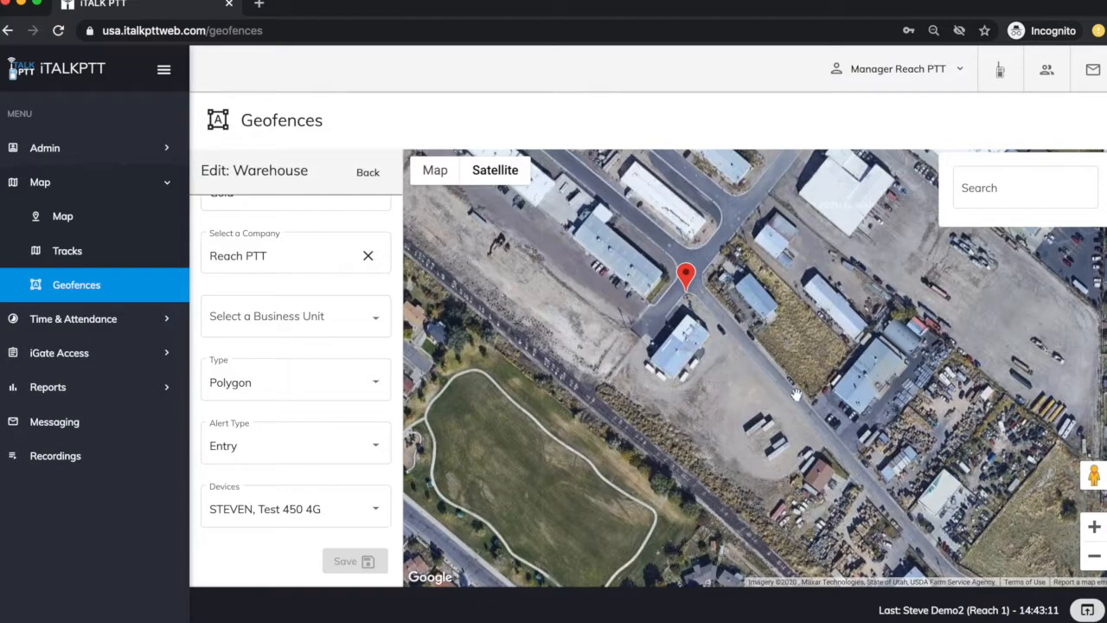
click(761, 479)
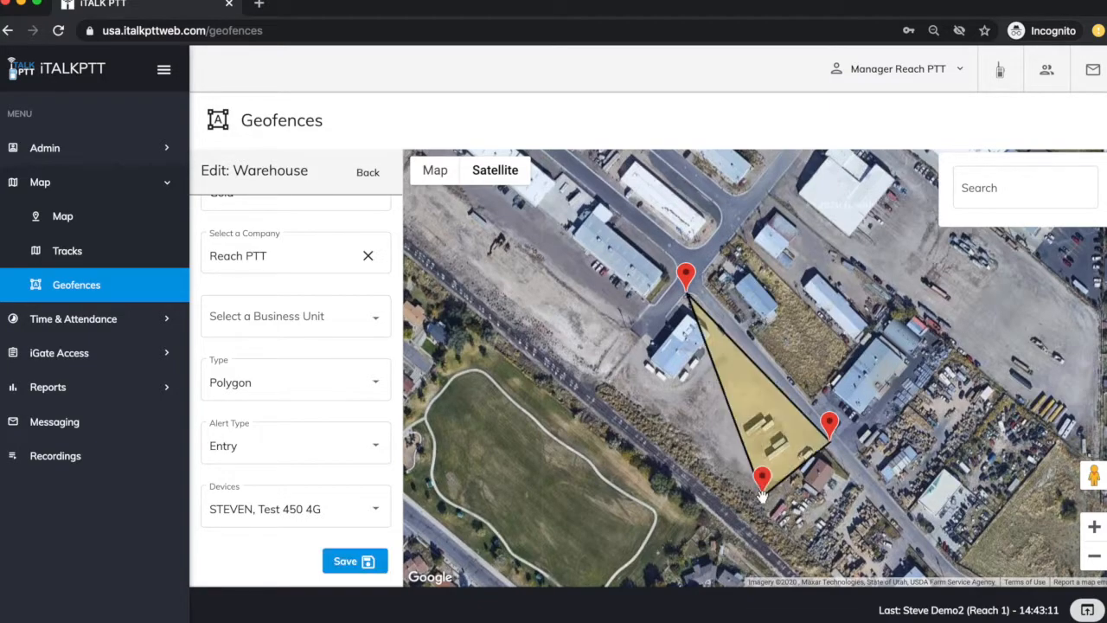
drag(761, 480, 696, 437)
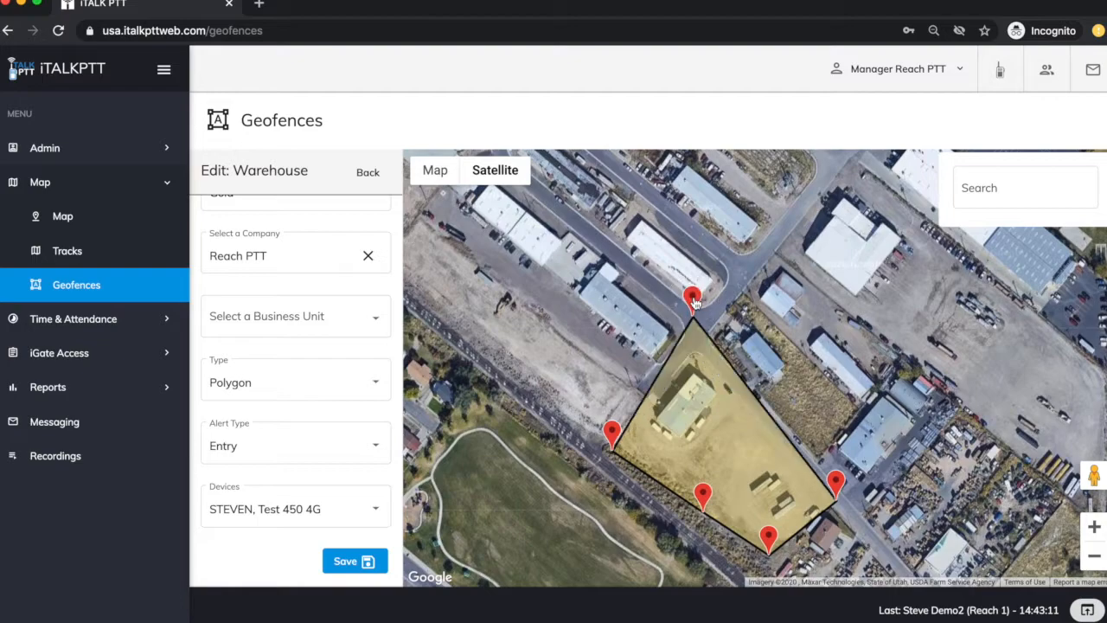
drag(692, 296, 691, 333)
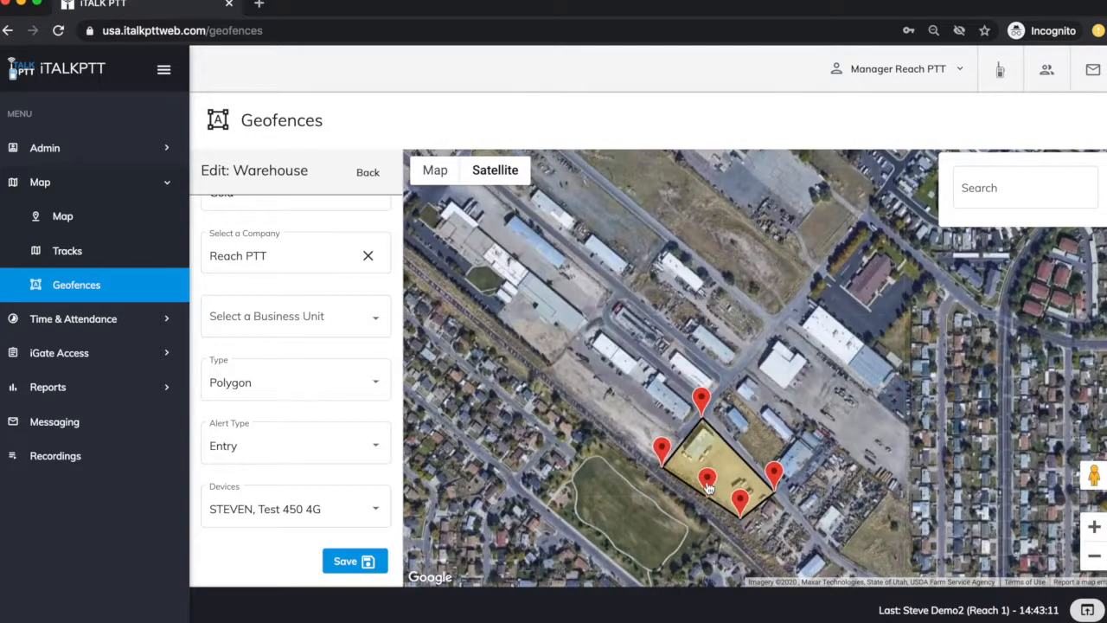
drag(707, 480, 739, 506)
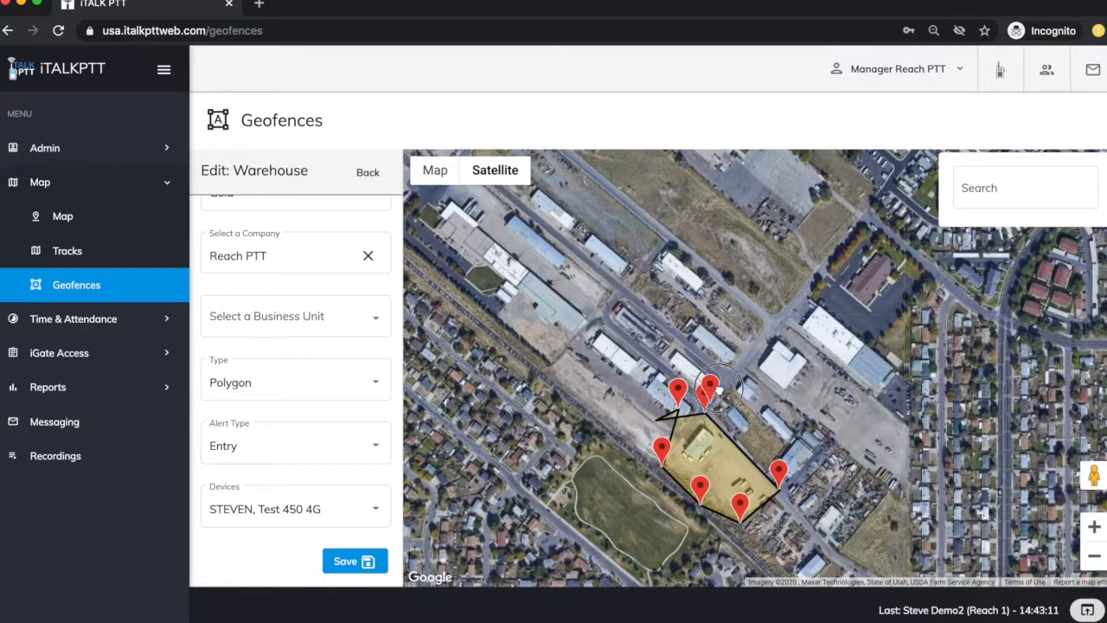
drag(711, 387, 742, 358)
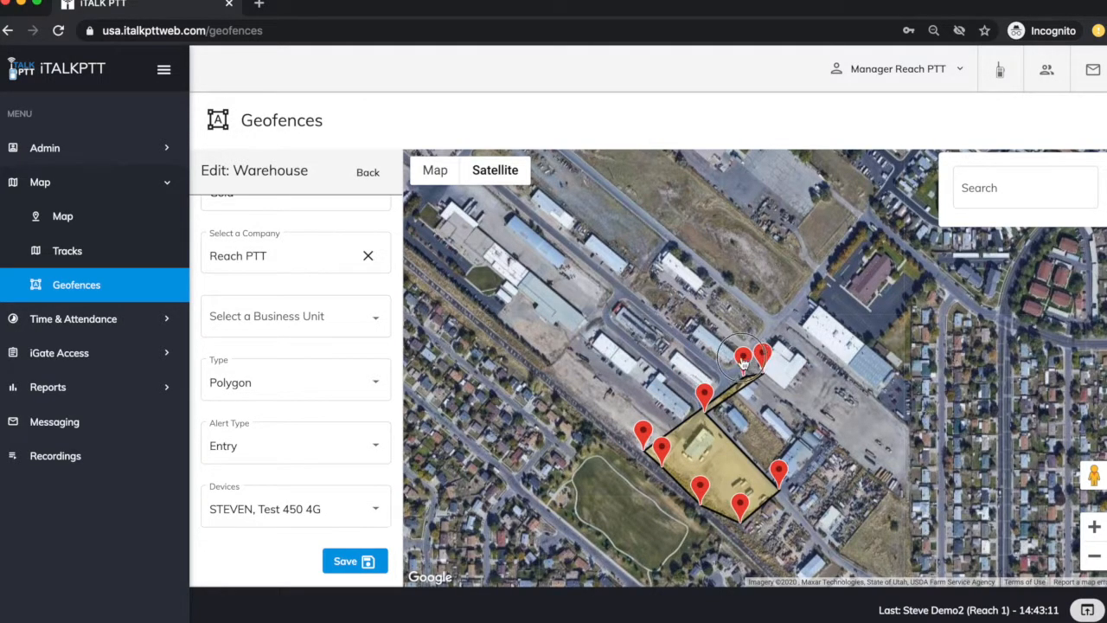
drag(742, 358, 739, 336)
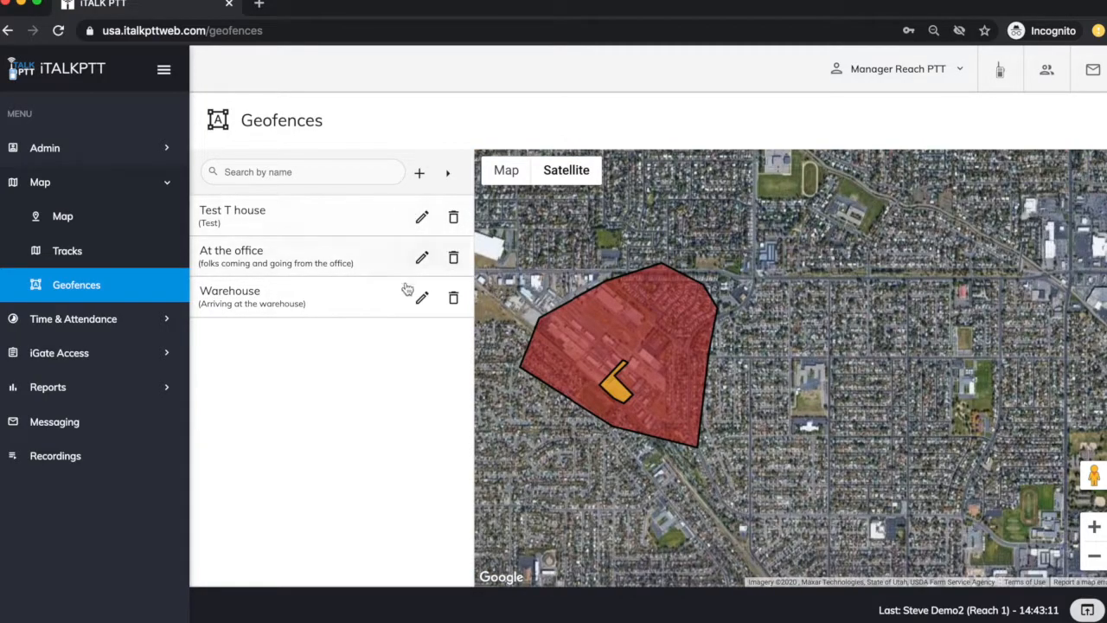
mouse_move(354, 336)
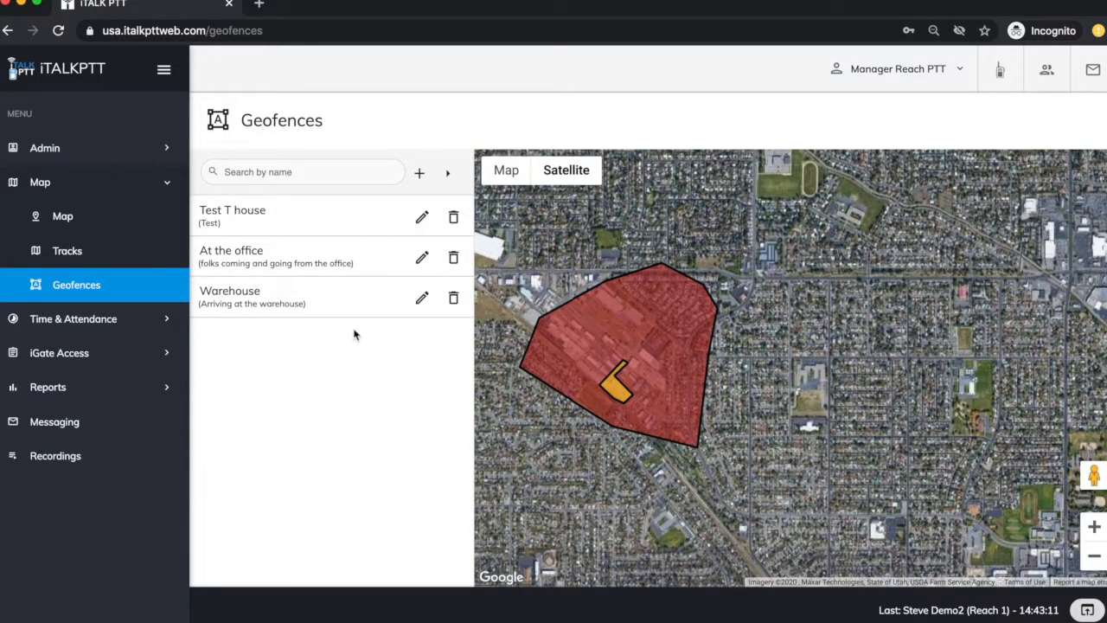
mouse_move(372, 262)
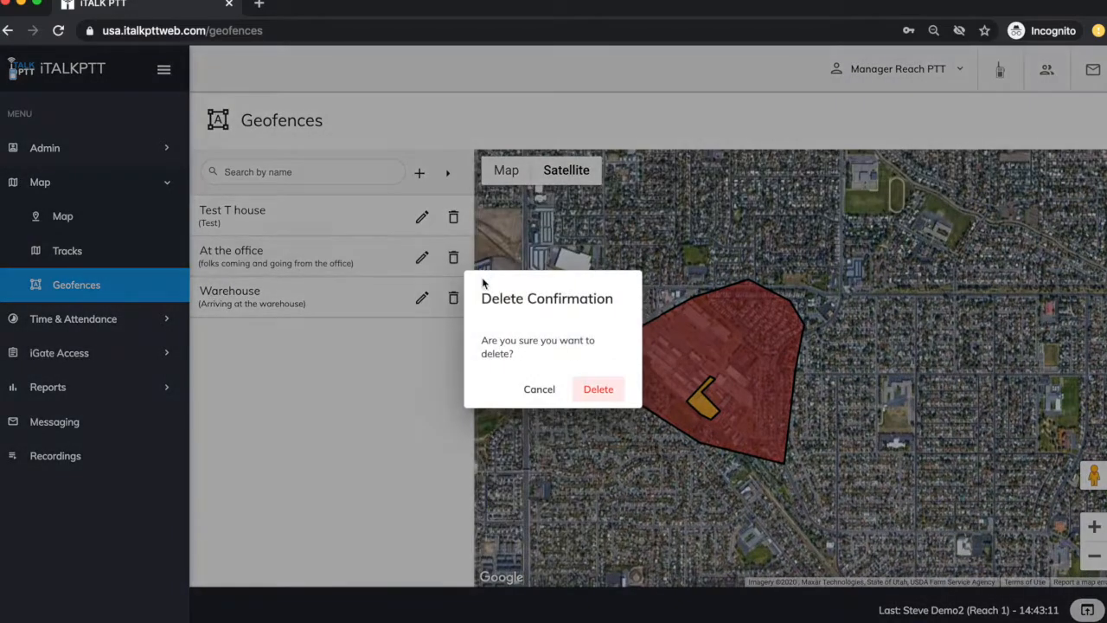
- Confirm deleting the At the office geofence
click(598, 388)
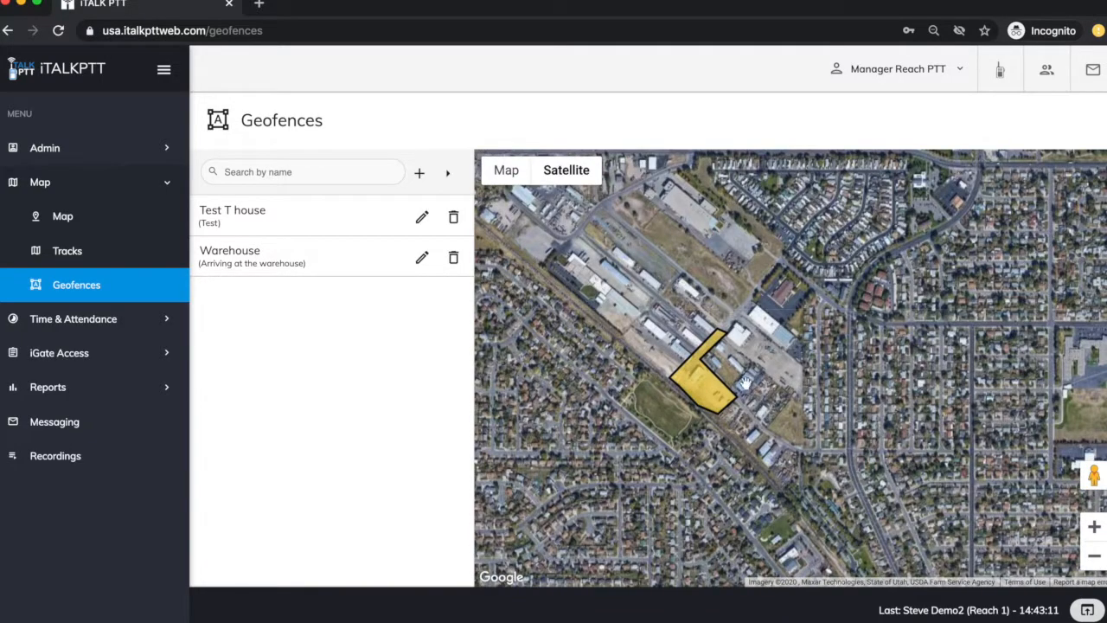
mouse_move(378, 383)
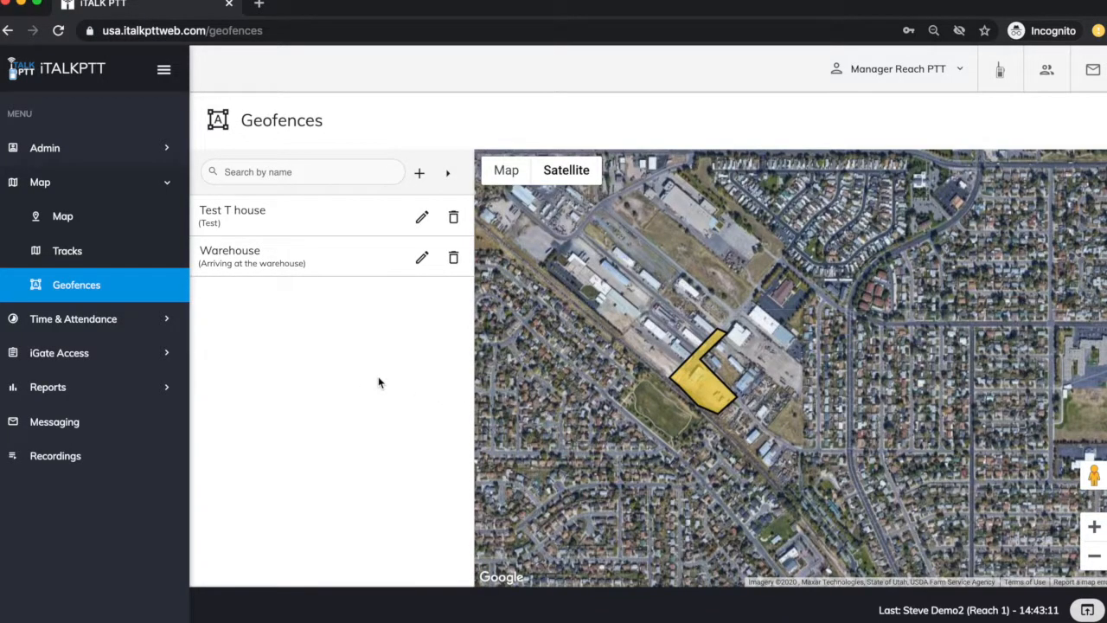
mouse_move(534, 357)
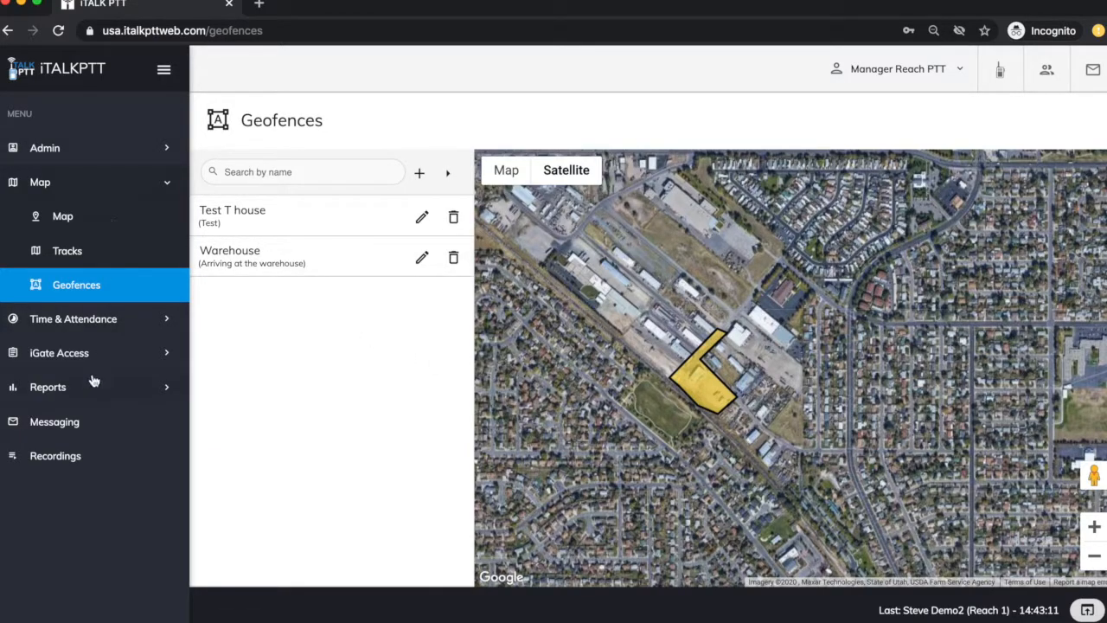
- Open the Geofence Notification Report and select company Reach PTT
click(48, 386)
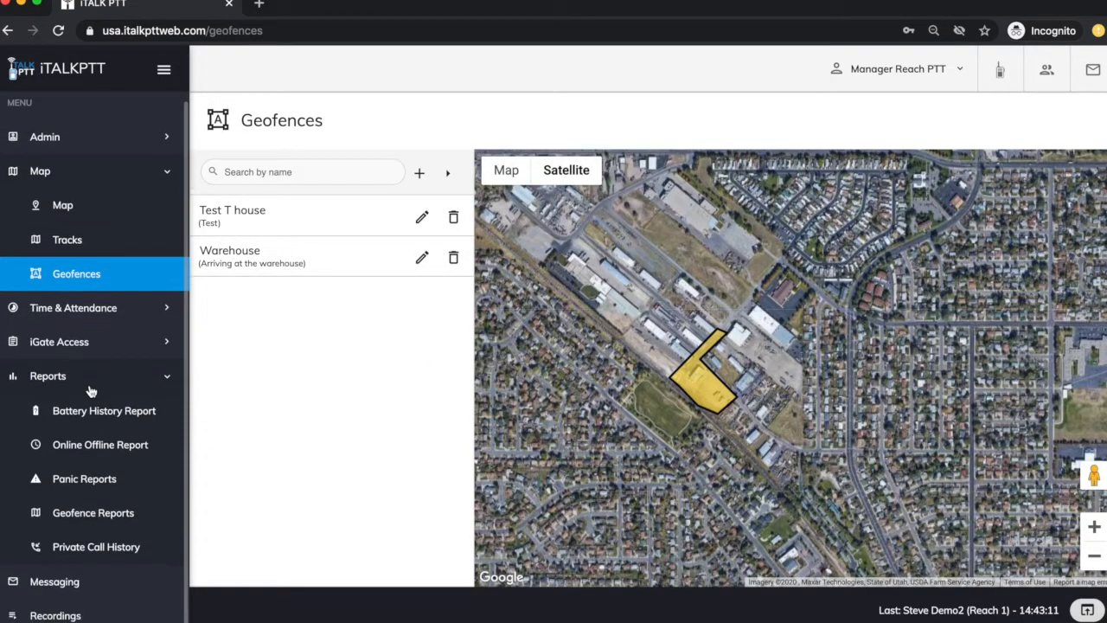
click(92, 512)
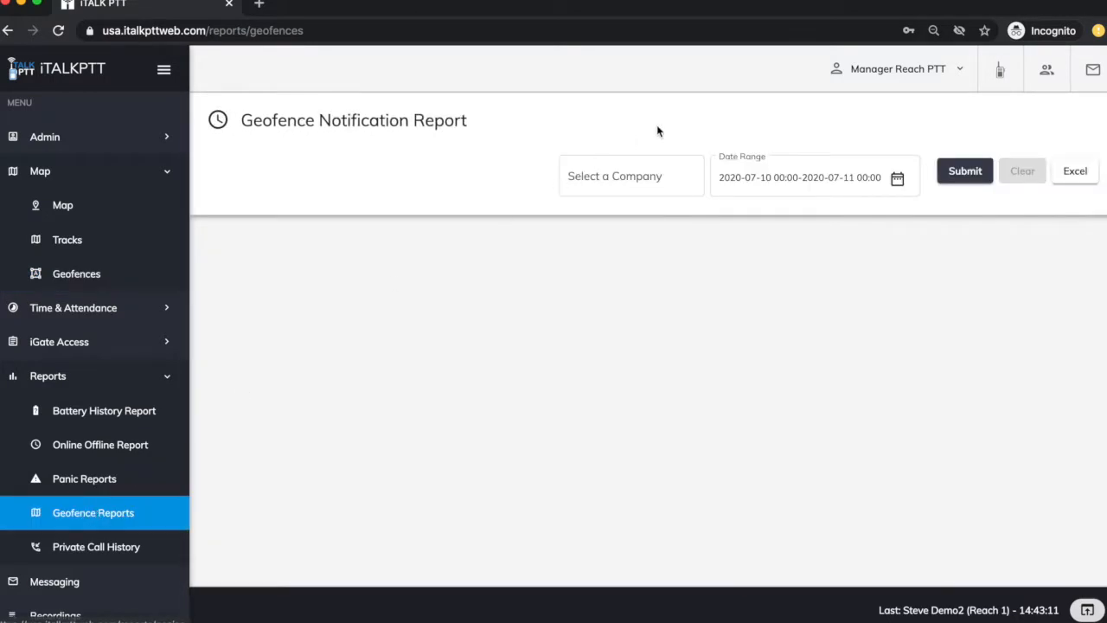
click(614, 175)
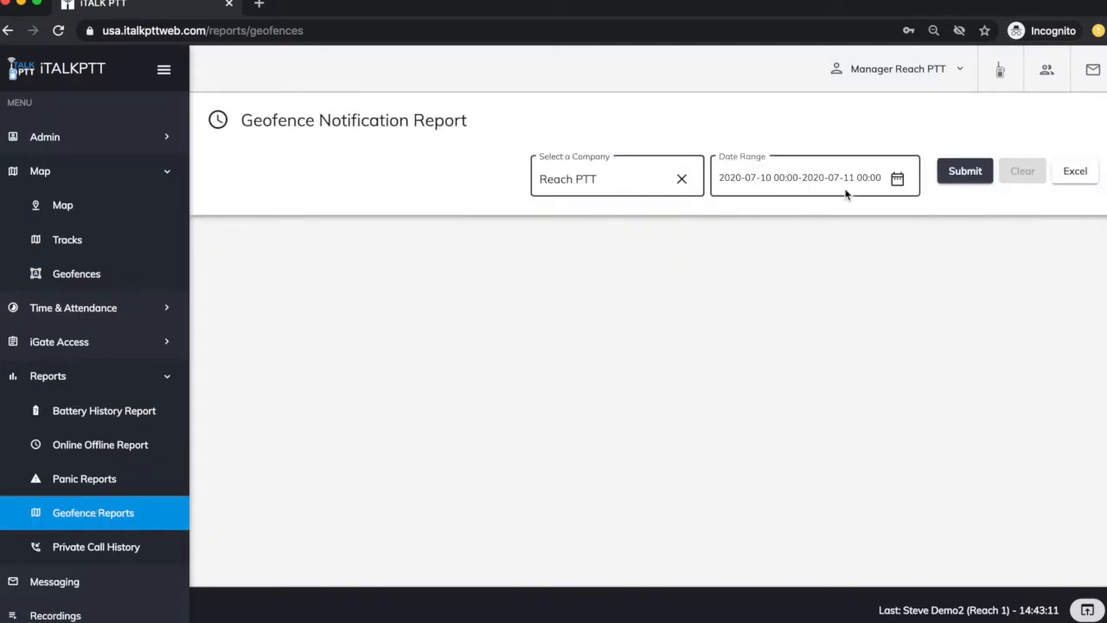
- Set the range to Last Week, filter by Warehouse, then return to the map
click(809, 178)
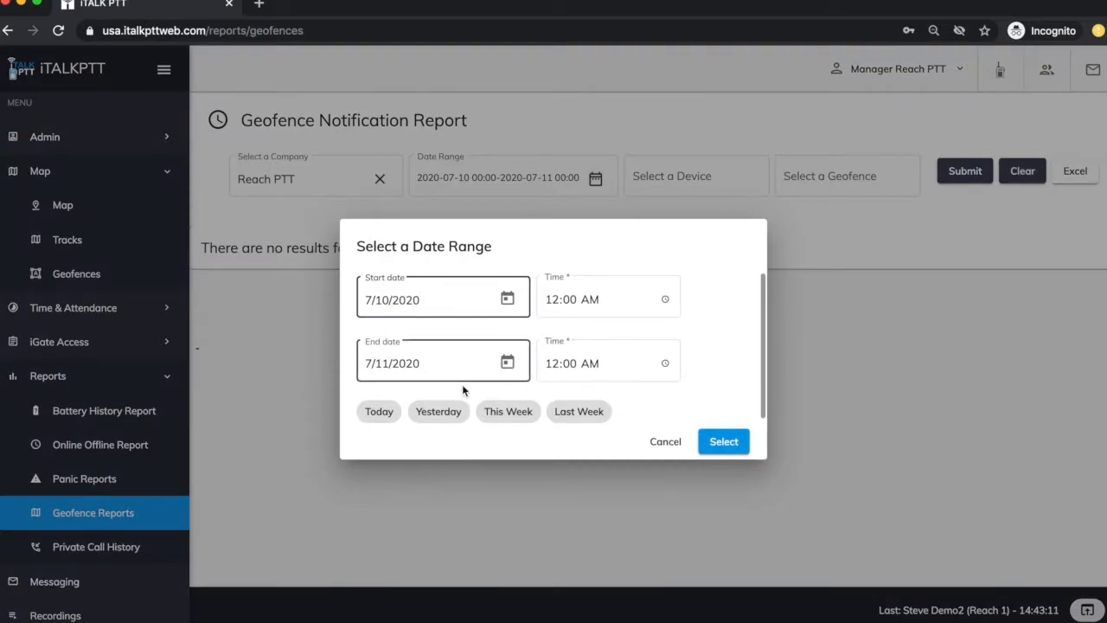
click(579, 410)
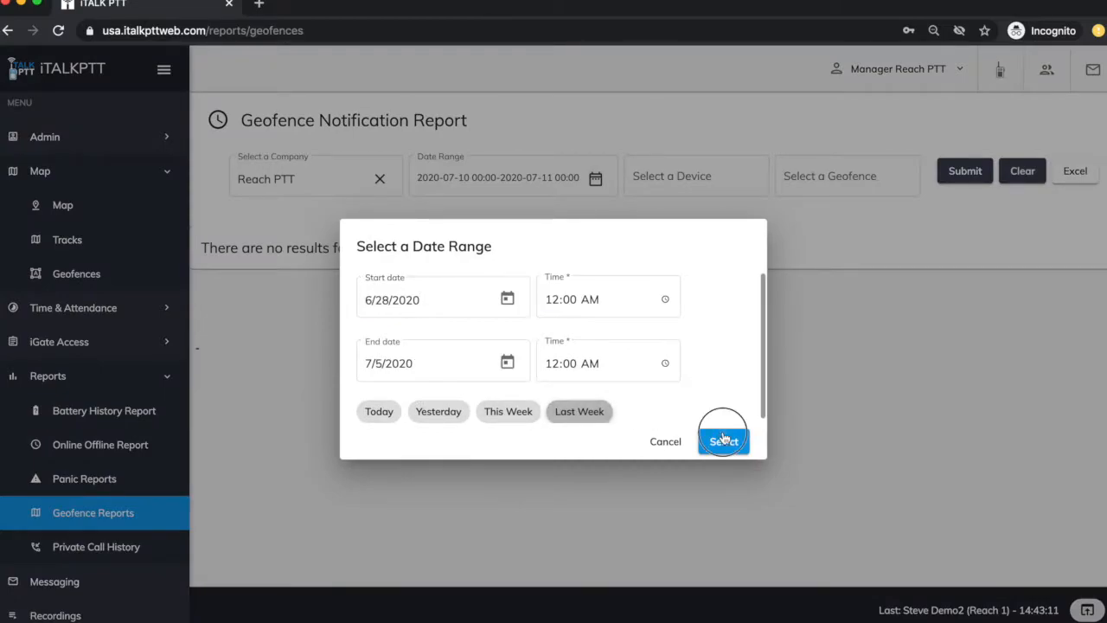
click(723, 441)
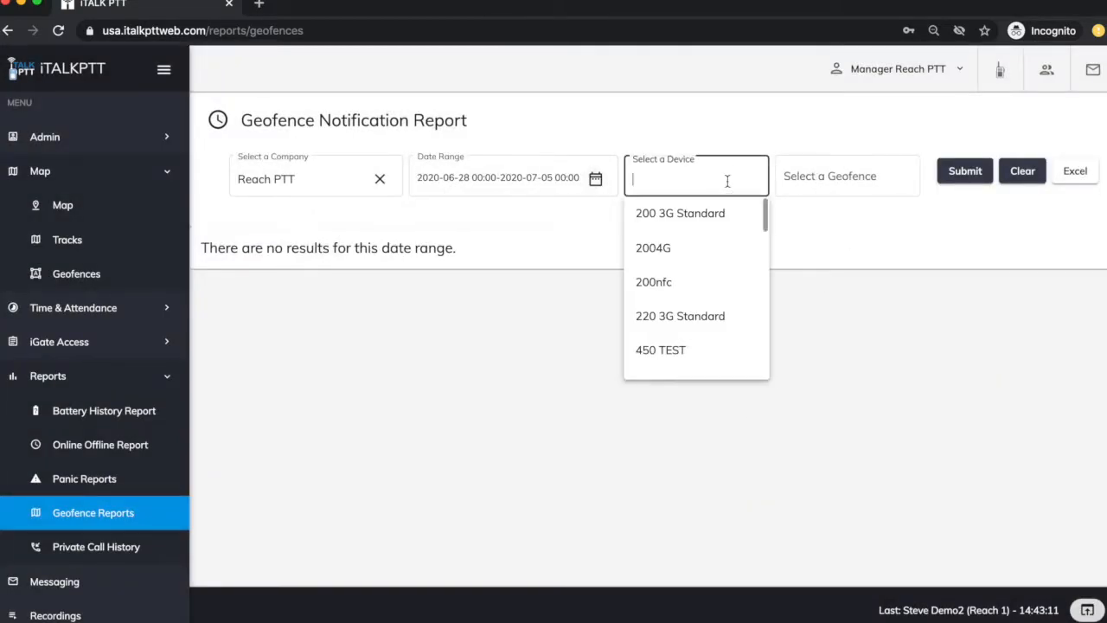
click(846, 176)
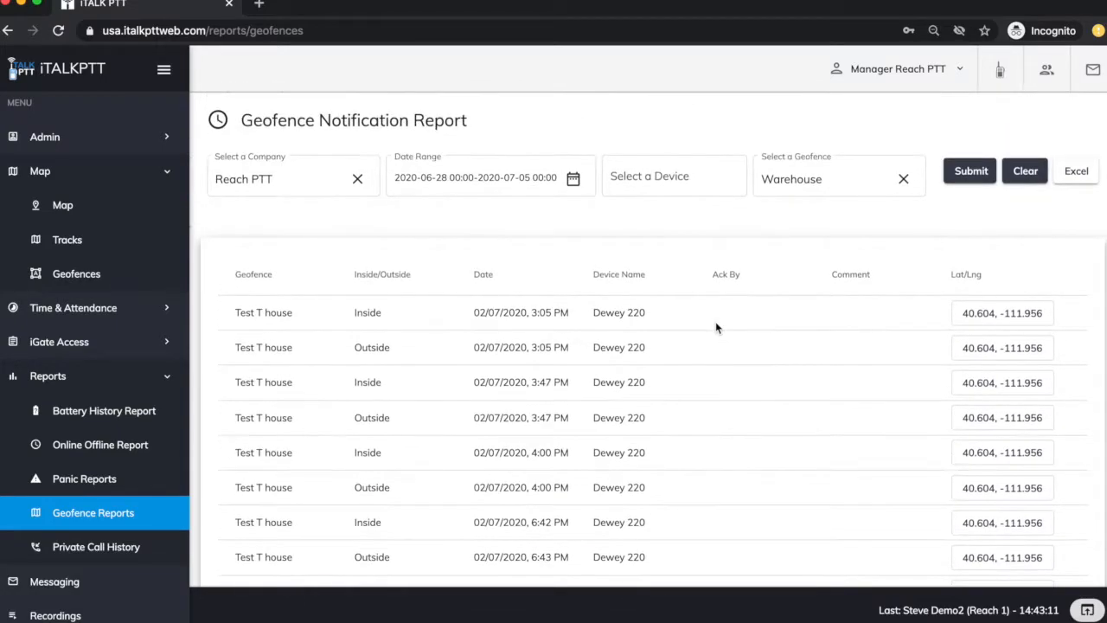
mouse_move(803, 325)
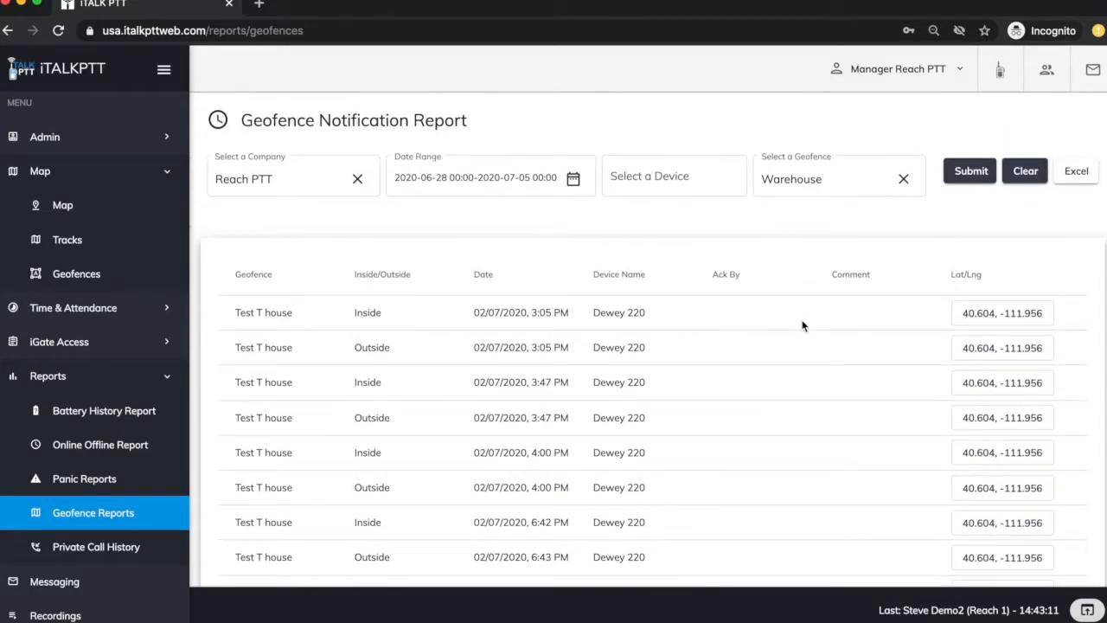
mouse_move(531, 124)
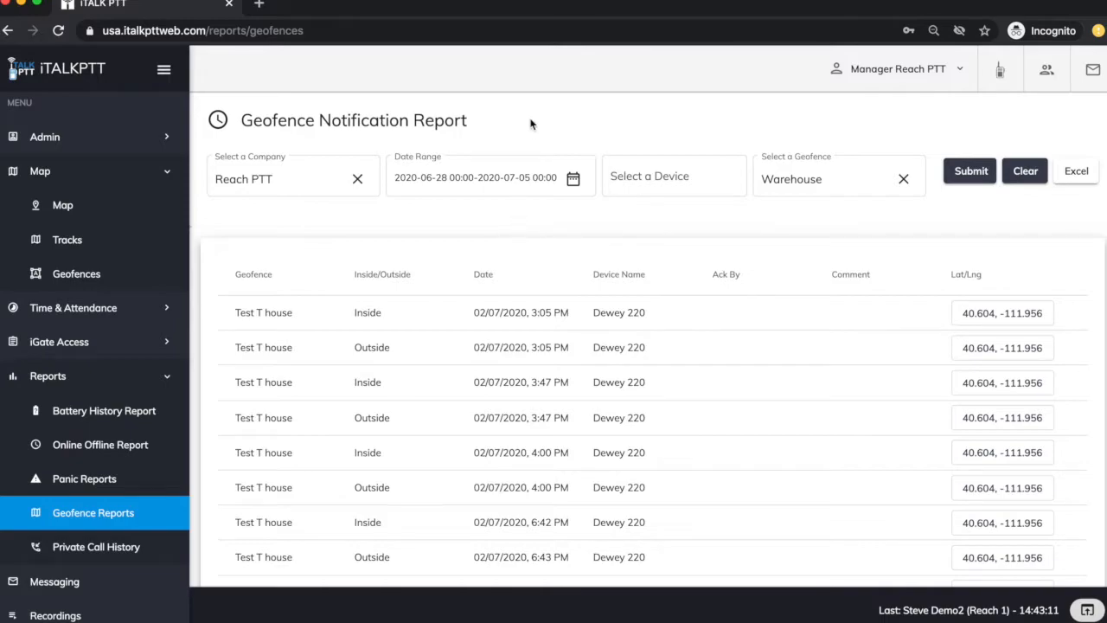
click(62, 205)
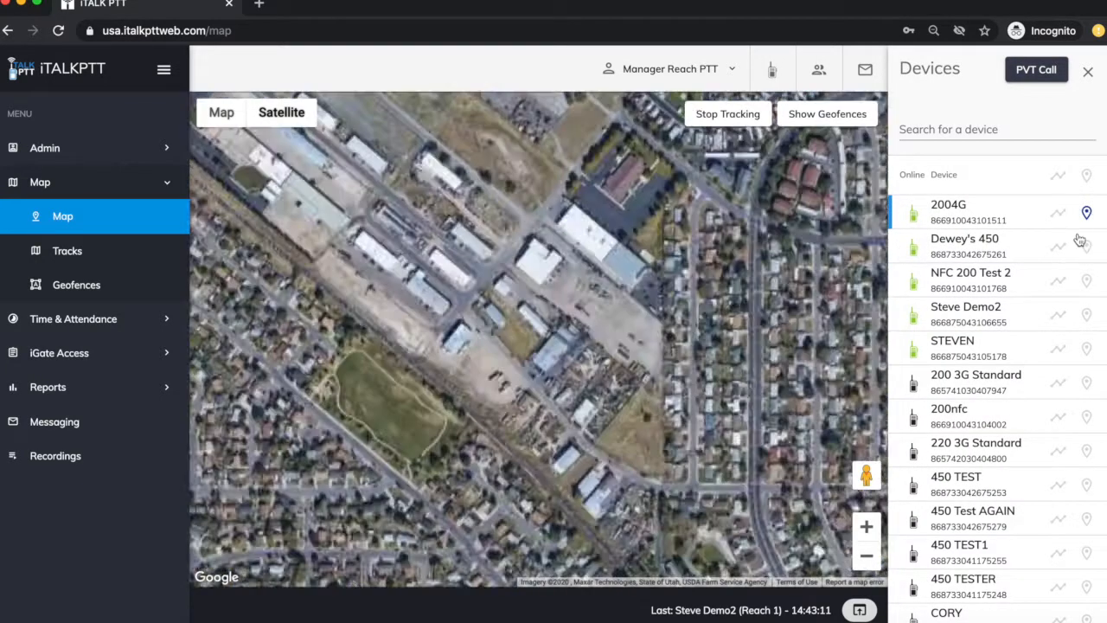
- Centre the live map on device 2004G beside the warehouse building
click(1086, 349)
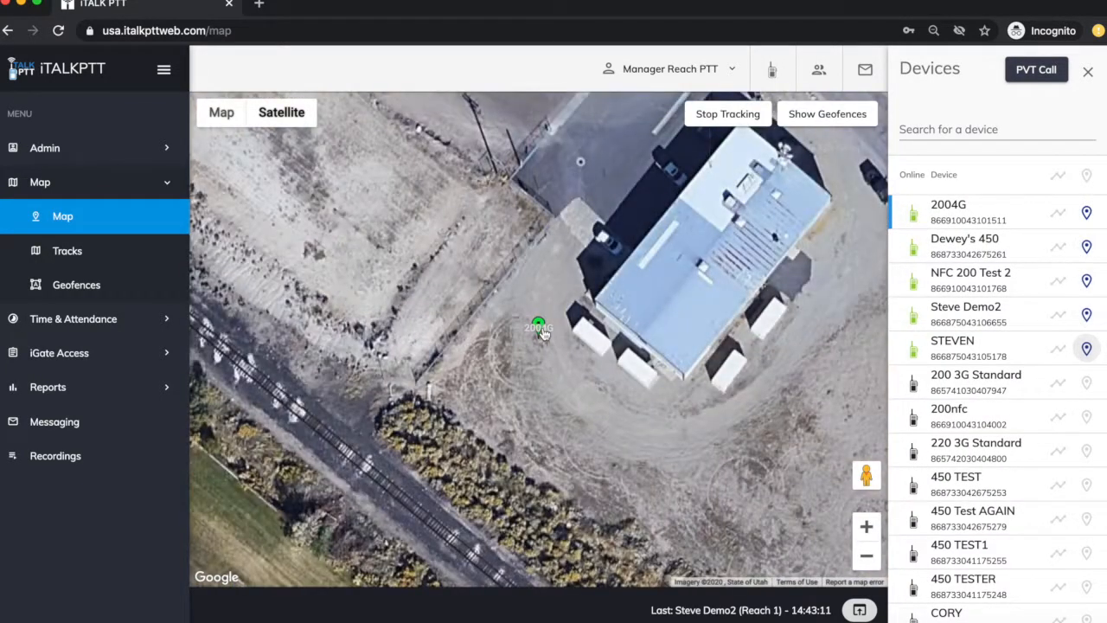